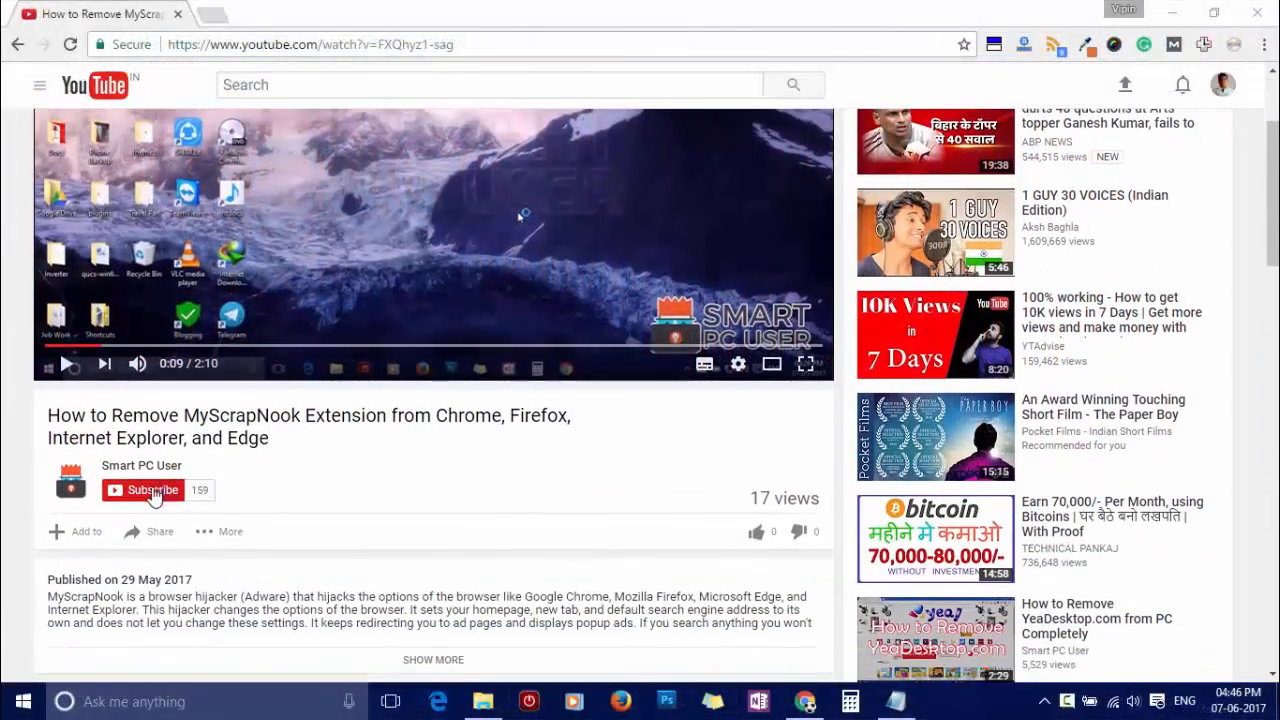
- Subscribe to the Smart PC User channel and dismiss its notification preferences prompt unchanged
{"action": "left_click", "coordinate": [150, 490]}
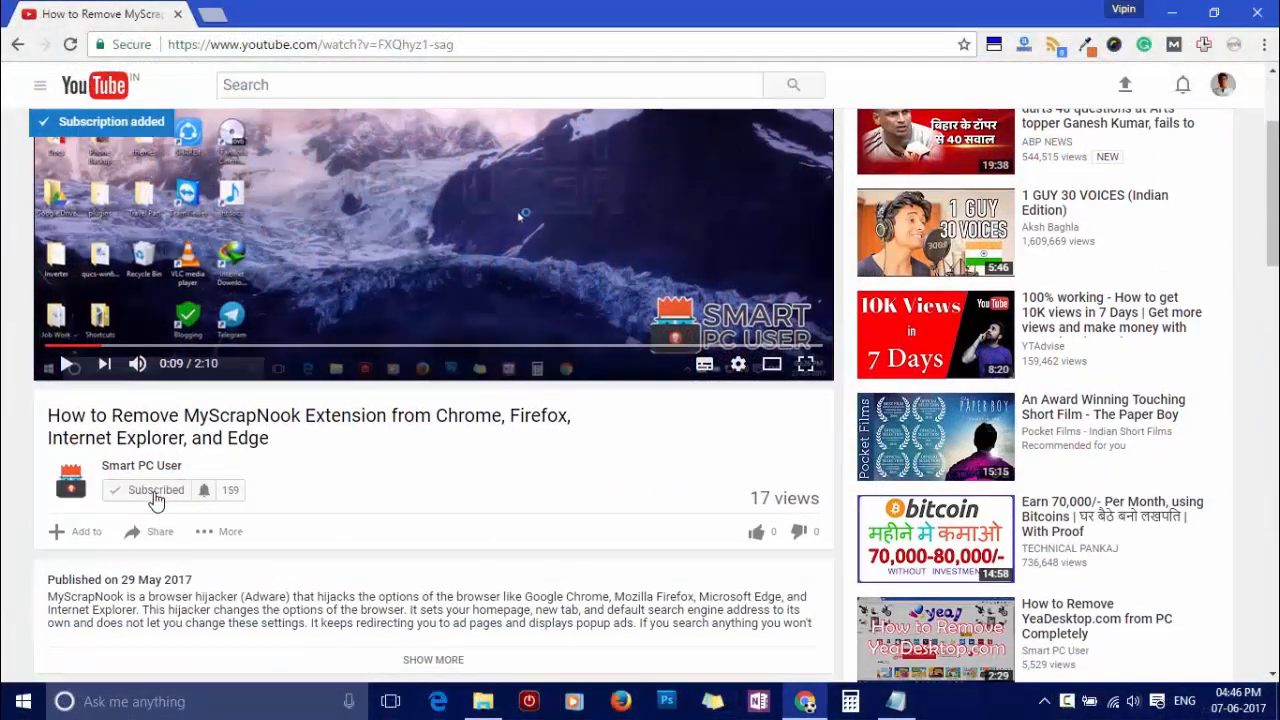
{"action": "left_click", "coordinate": [204, 490]}
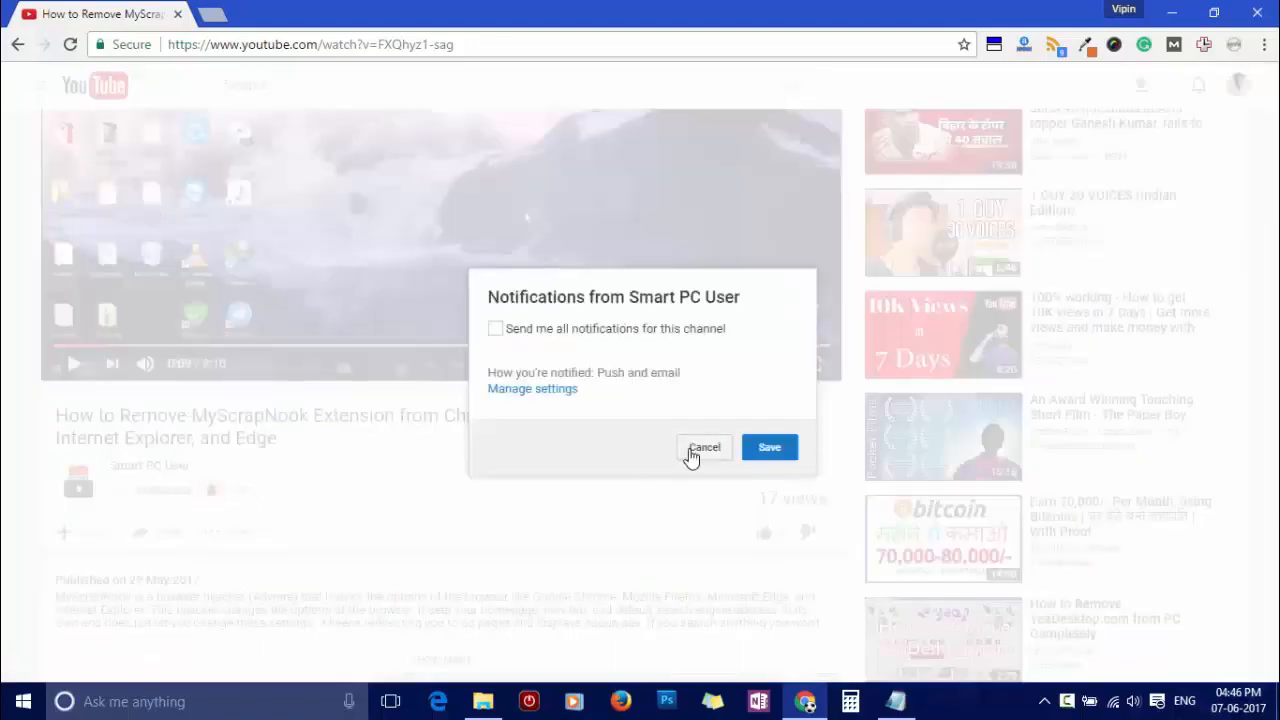
{"action": "left_click", "coordinate": [496, 328]}
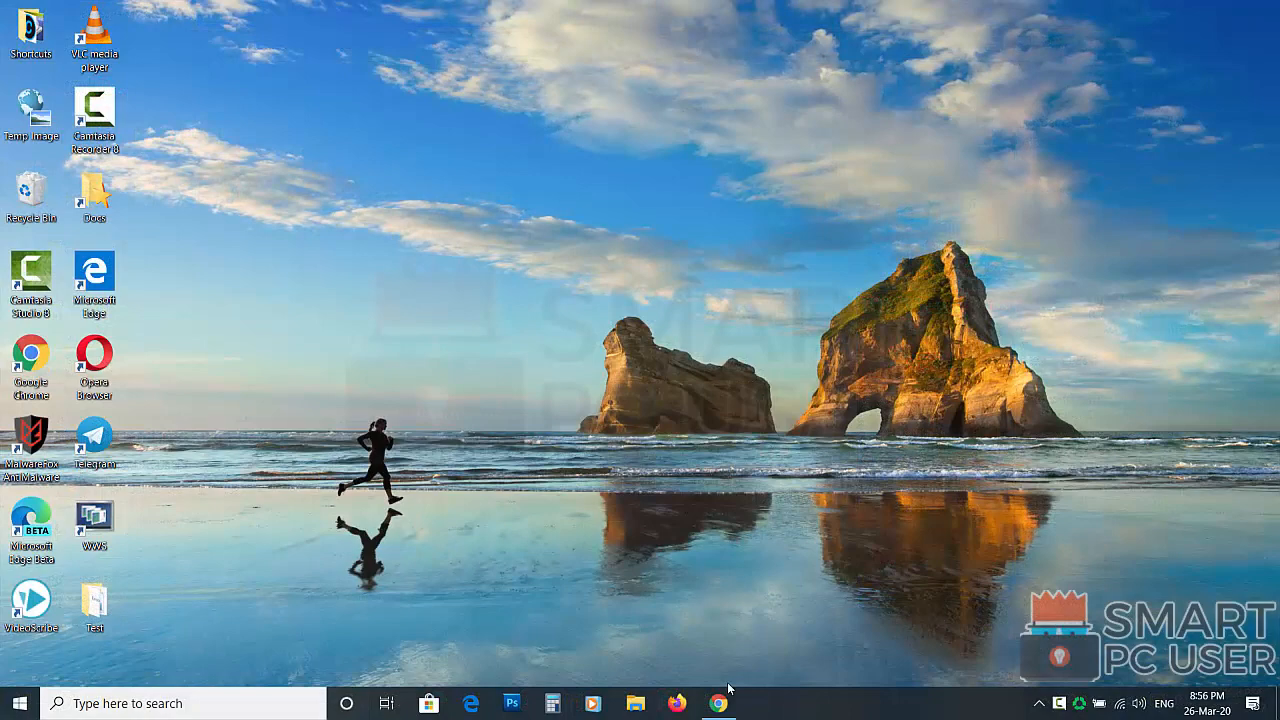
- Show the getaddicta.info adware page in Chrome with its domain selected in the address bar
{"action": "left_click", "coordinate": [718, 704]}
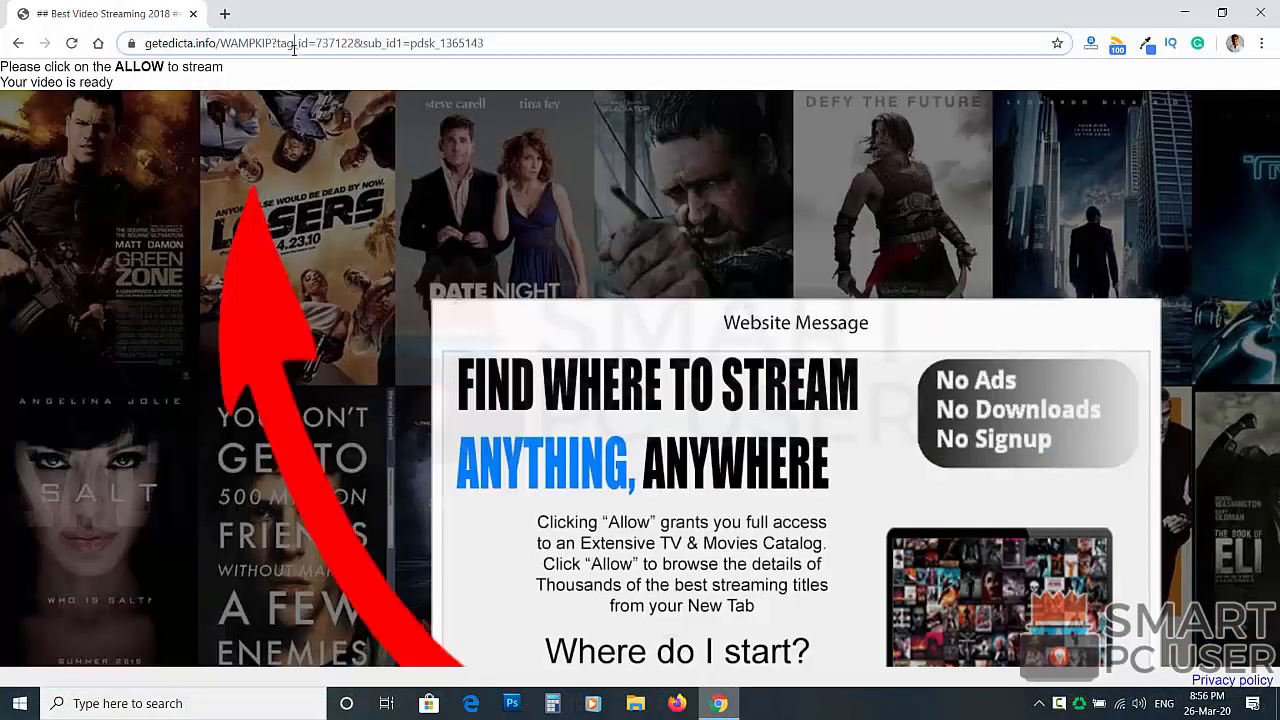
{"action": "left_click", "coordinate": [300, 44]}
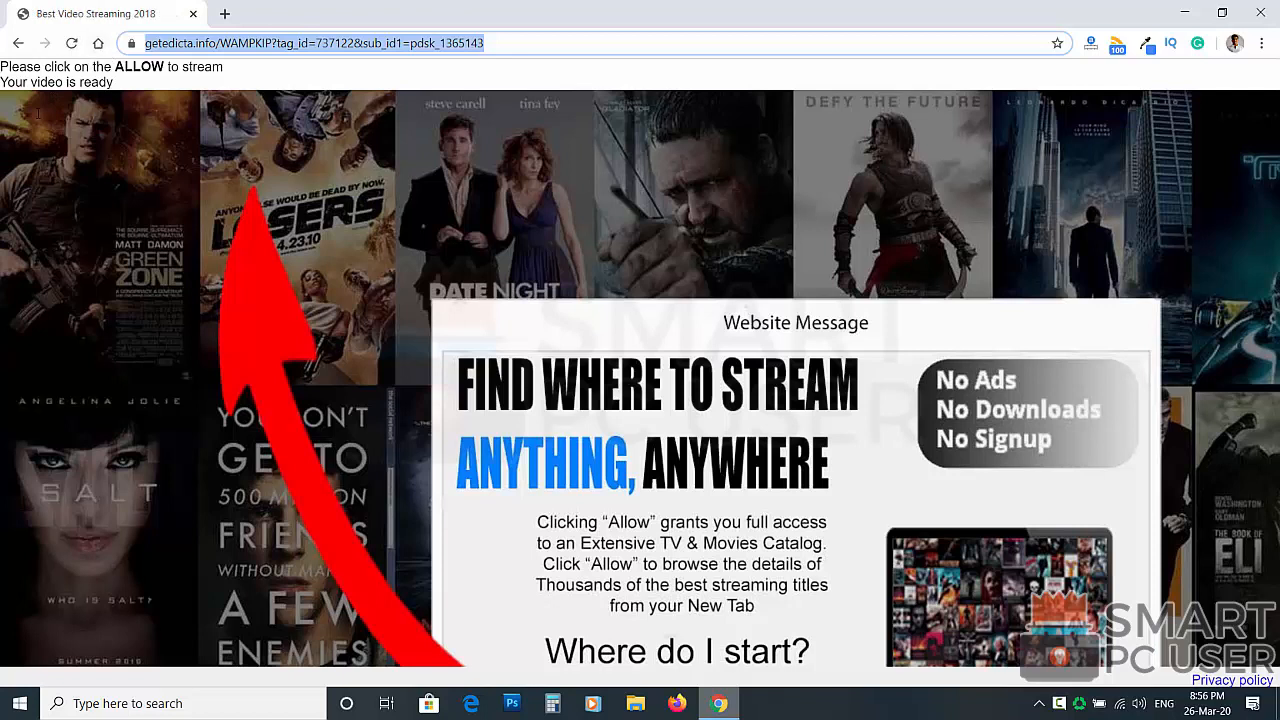
{"action": "mouse_move", "coordinate": [696, 204]}
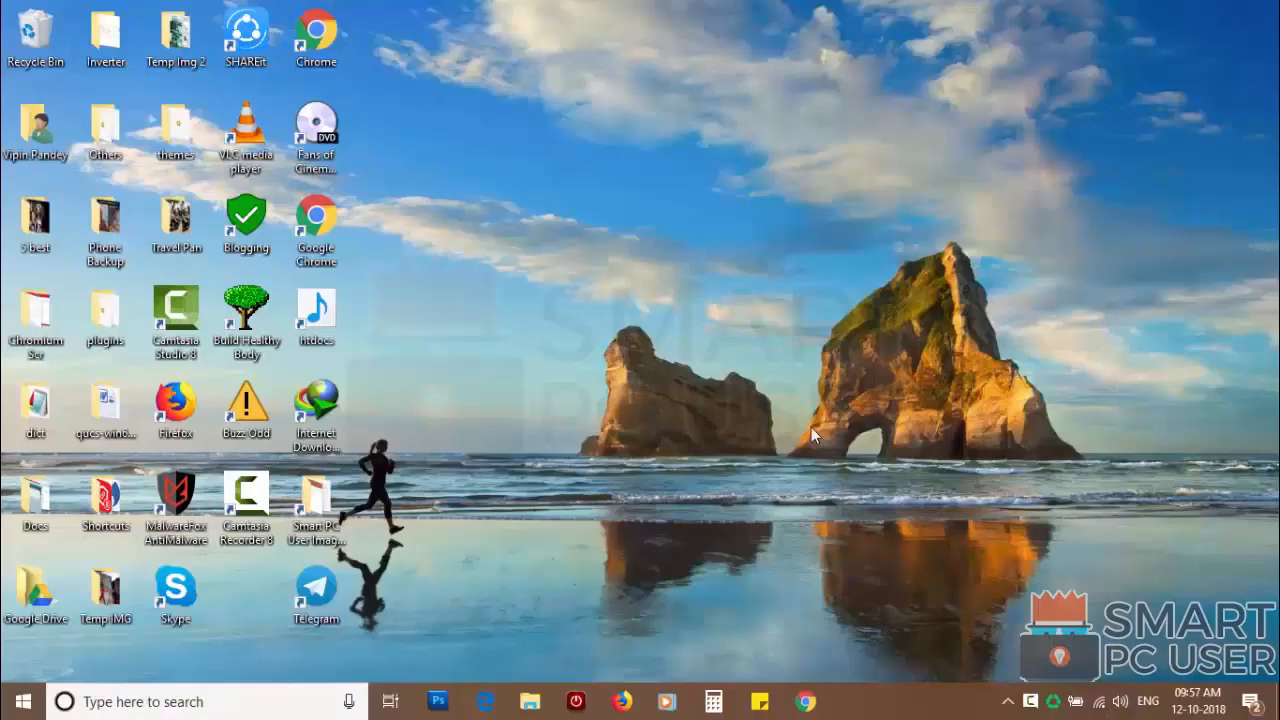
- Reach Chrome's Content settings page under Settings > Advanced, listing site permissions
{"action": "left_click", "coordinate": [804, 700]}
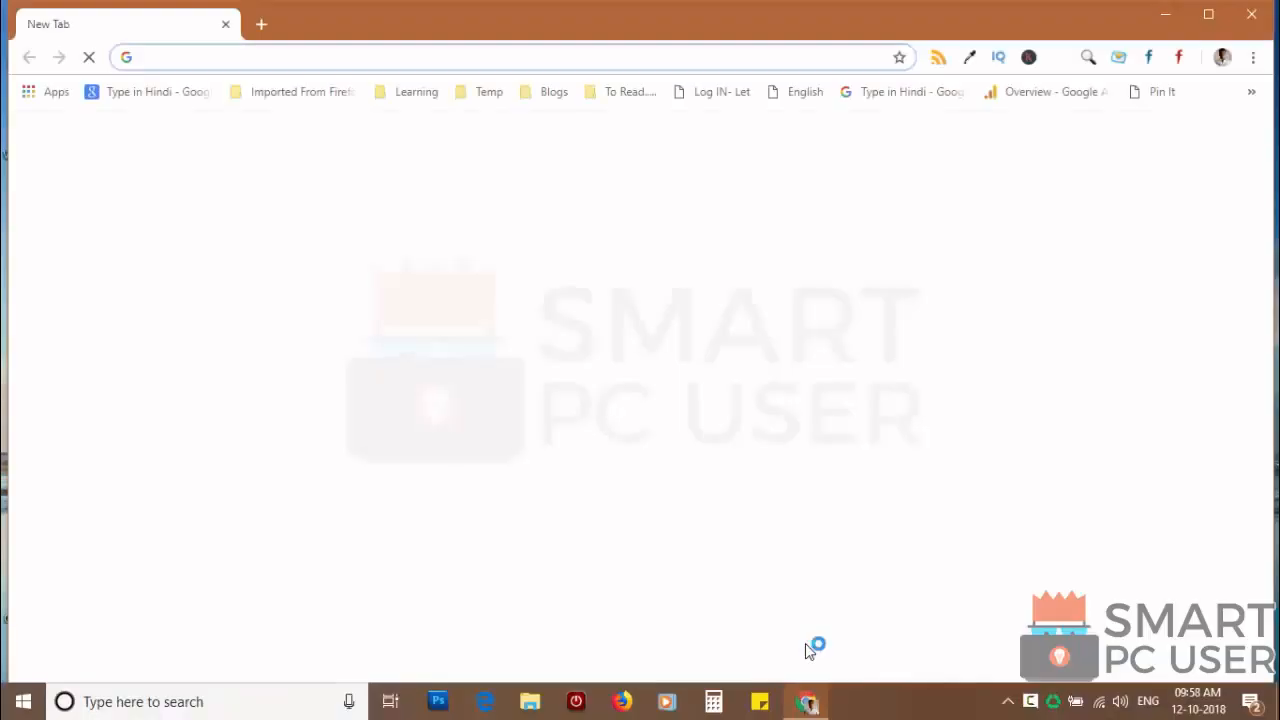
{"action": "left_click", "coordinate": [1262, 48]}
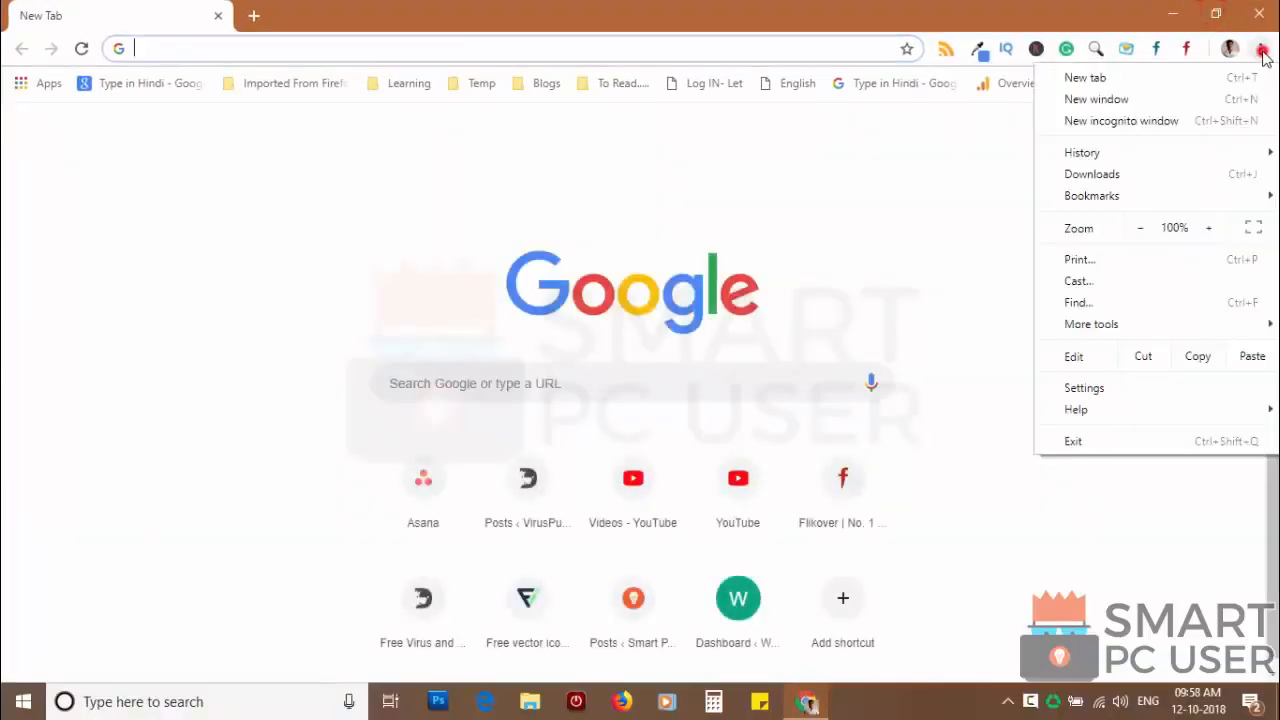
{"action": "left_click", "coordinate": [1084, 388]}
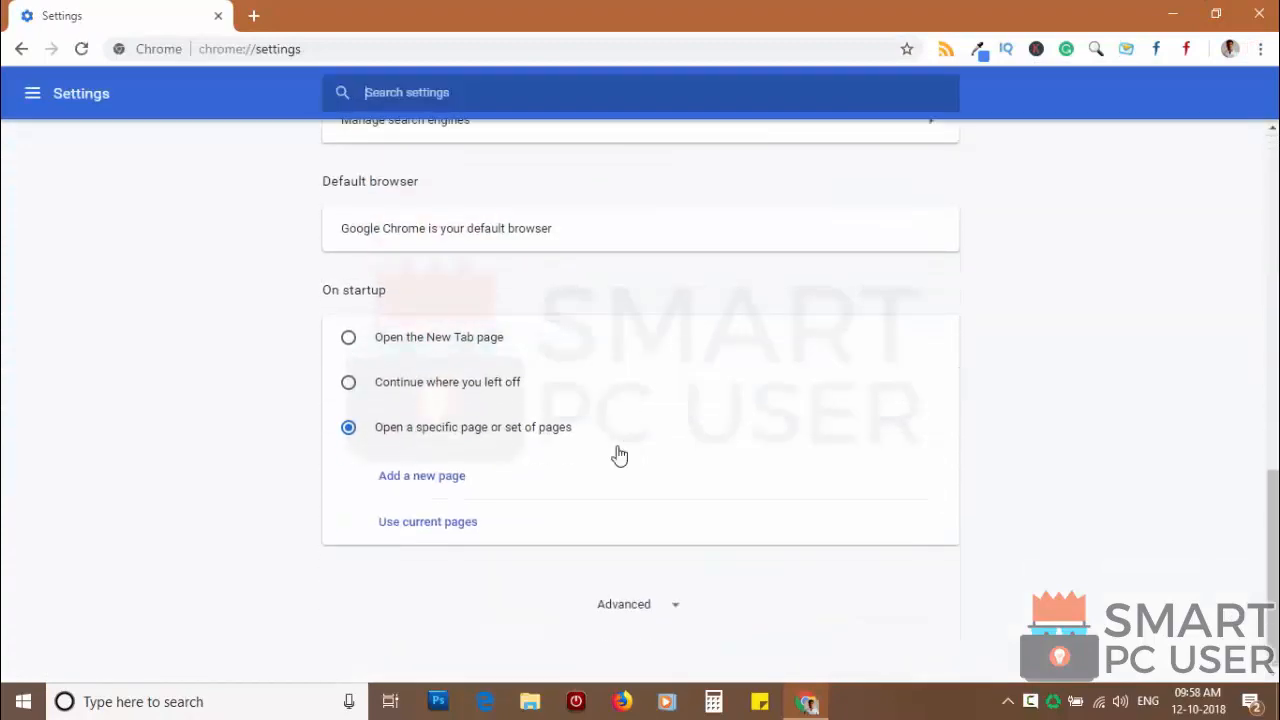
{"action": "scroll", "scroll_direction": "down", "scroll_amount": 3}
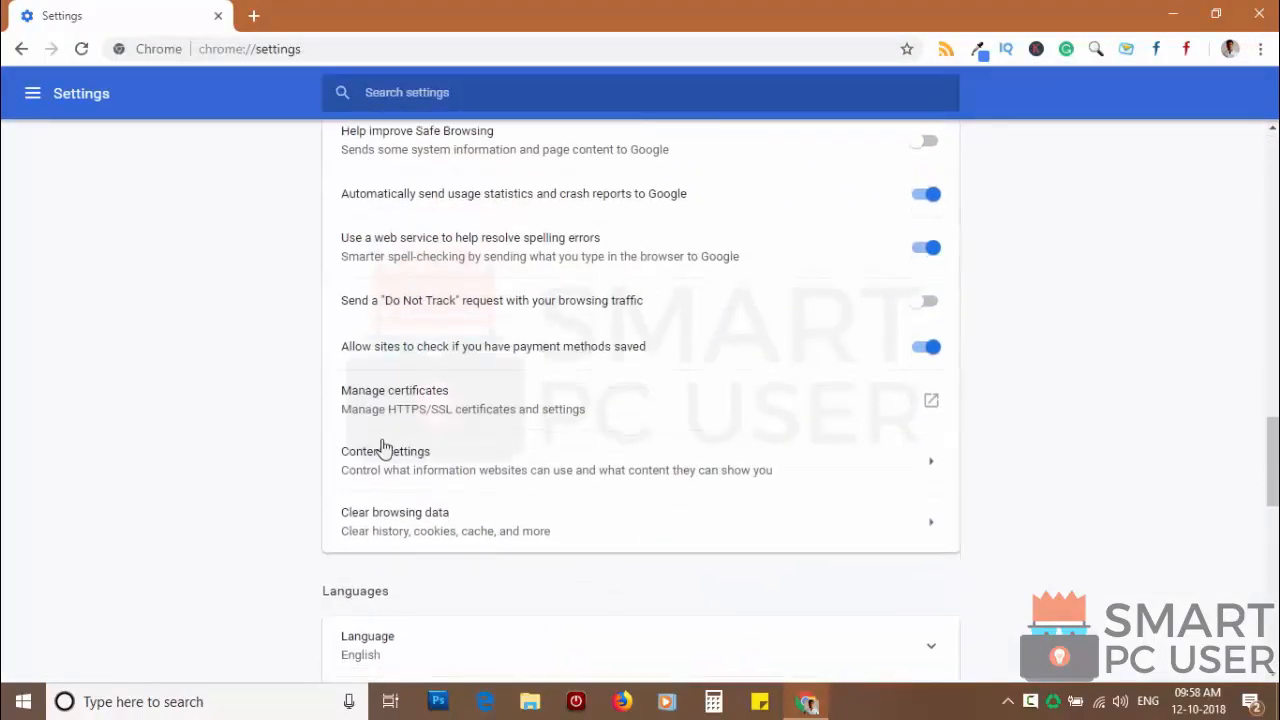
{"action": "left_click", "coordinate": [384, 452]}
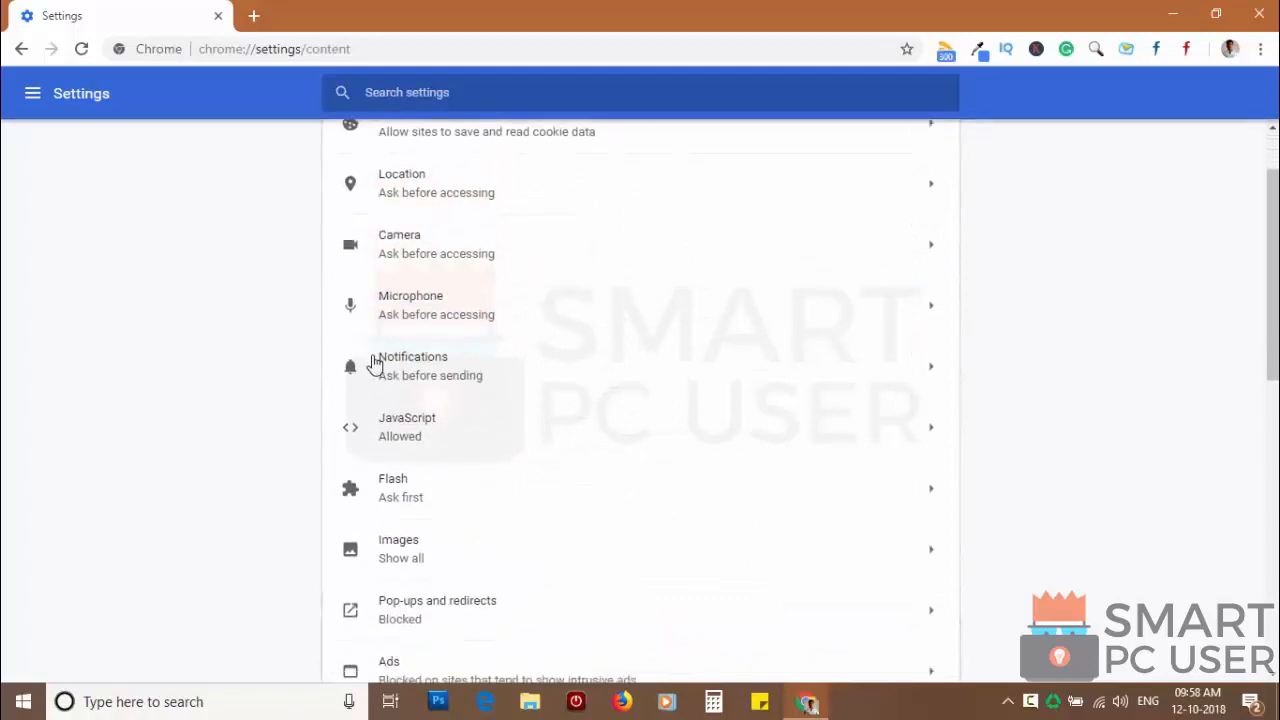
- Remove lukcontentdelivery.info:443 from the sites allowed to send Chrome notifications
{"action": "left_click", "coordinate": [412, 364]}
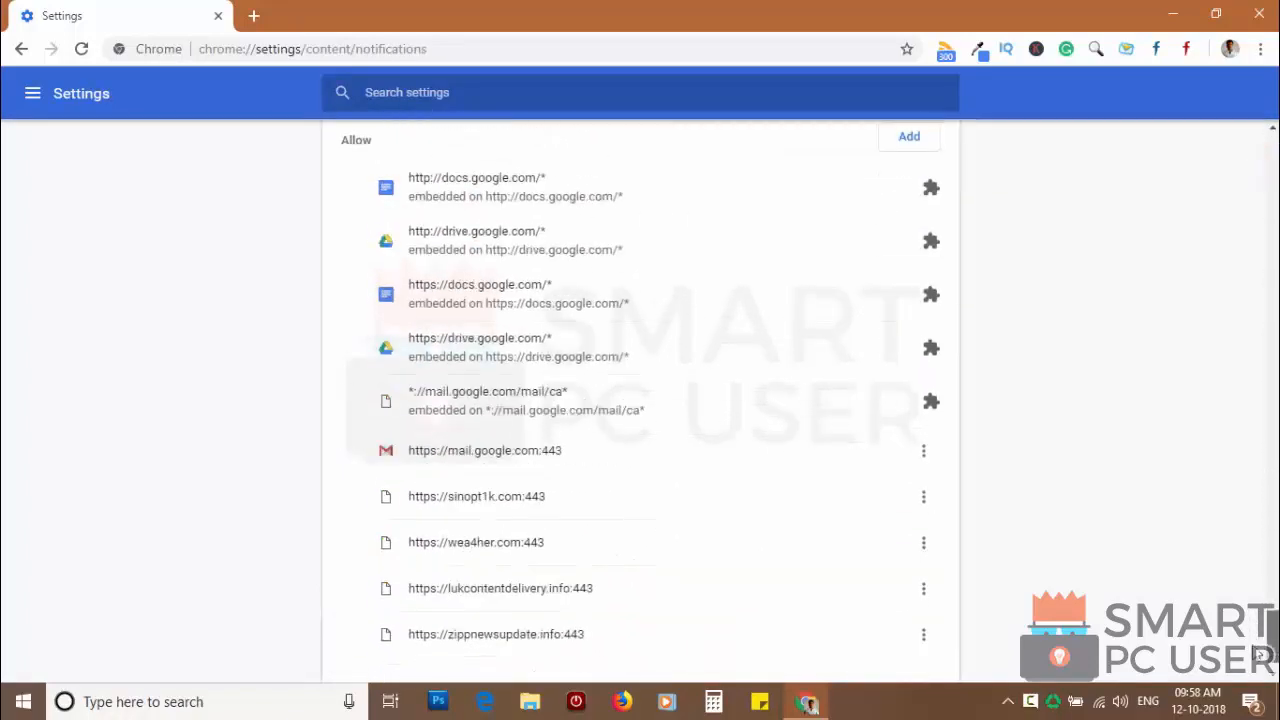
{"action": "scroll", "scroll_direction": "down", "scroll_amount": 3}
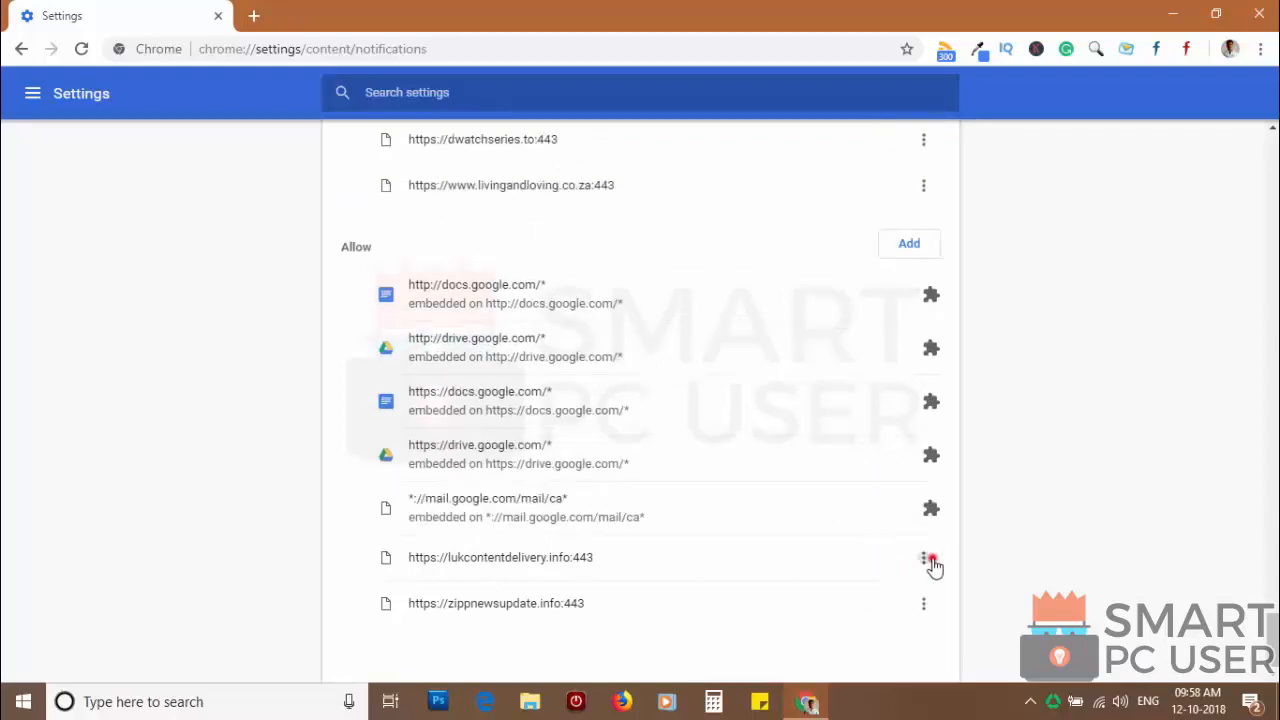
{"action": "left_click", "coordinate": [924, 556]}
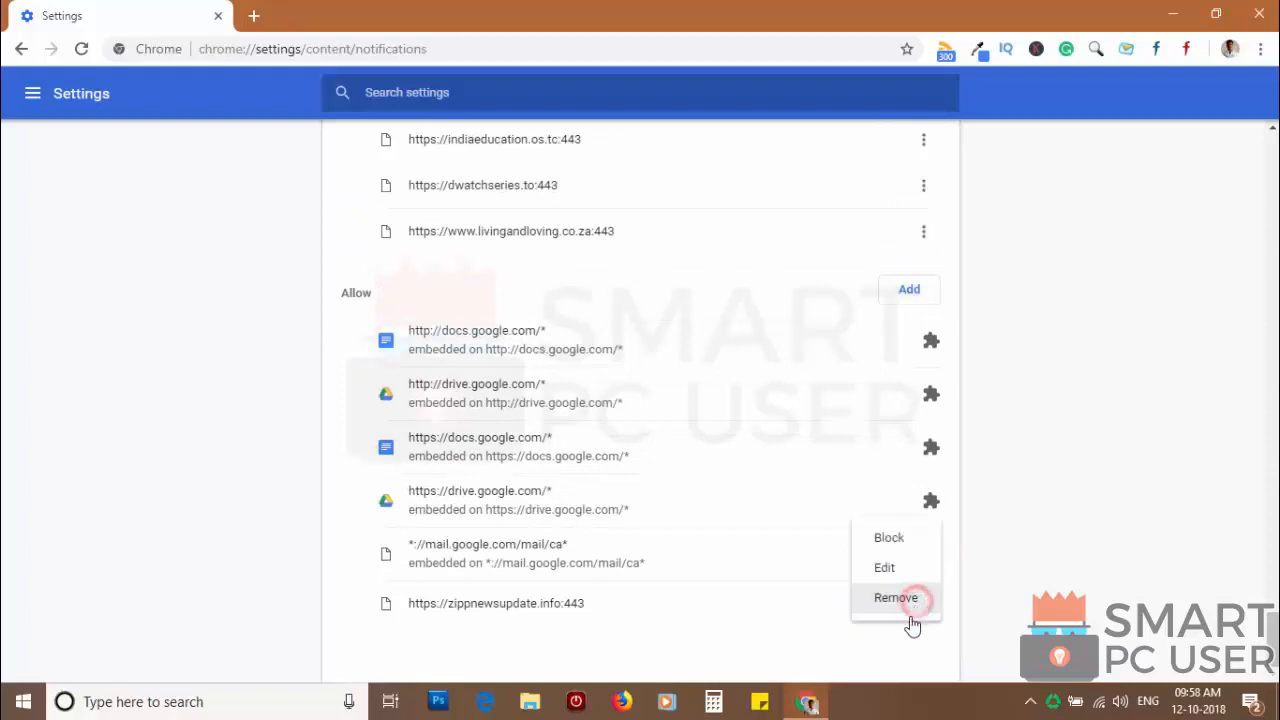
{"action": "left_click", "coordinate": [896, 596]}
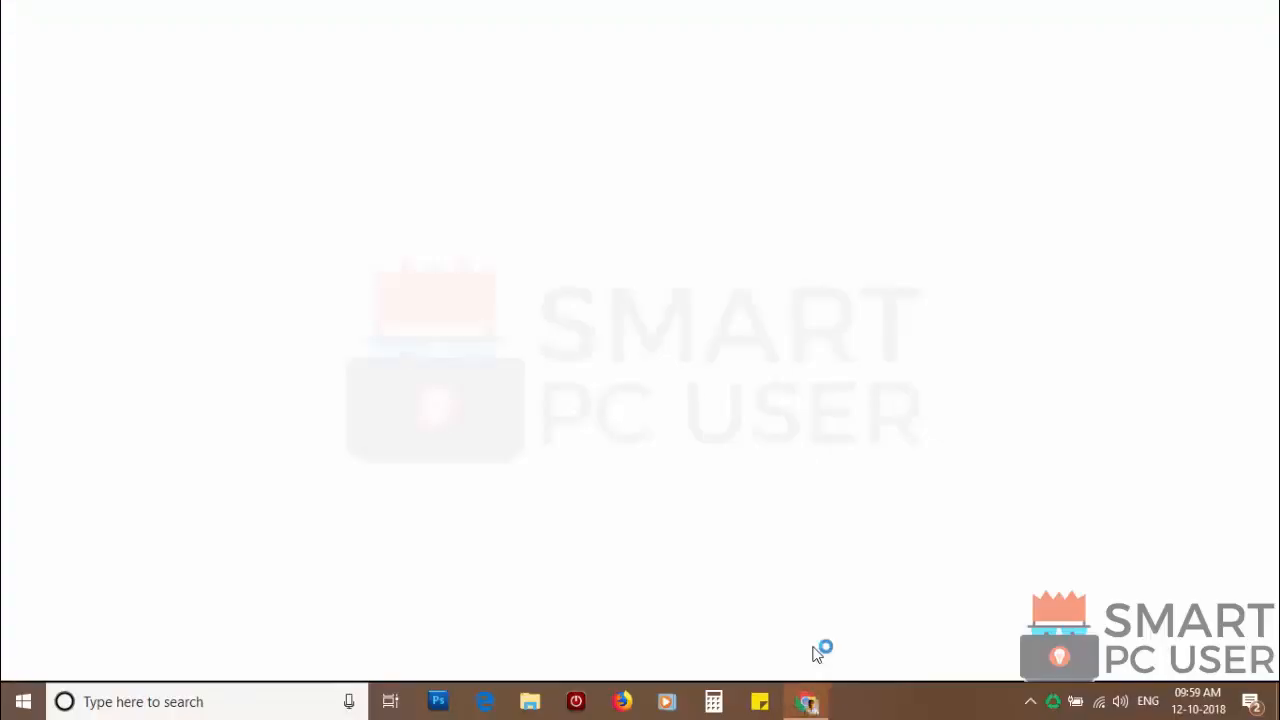
- Restore Chrome settings to their original defaults via Reset and clean up, confirming the reset
{"action": "left_click", "coordinate": [804, 700]}
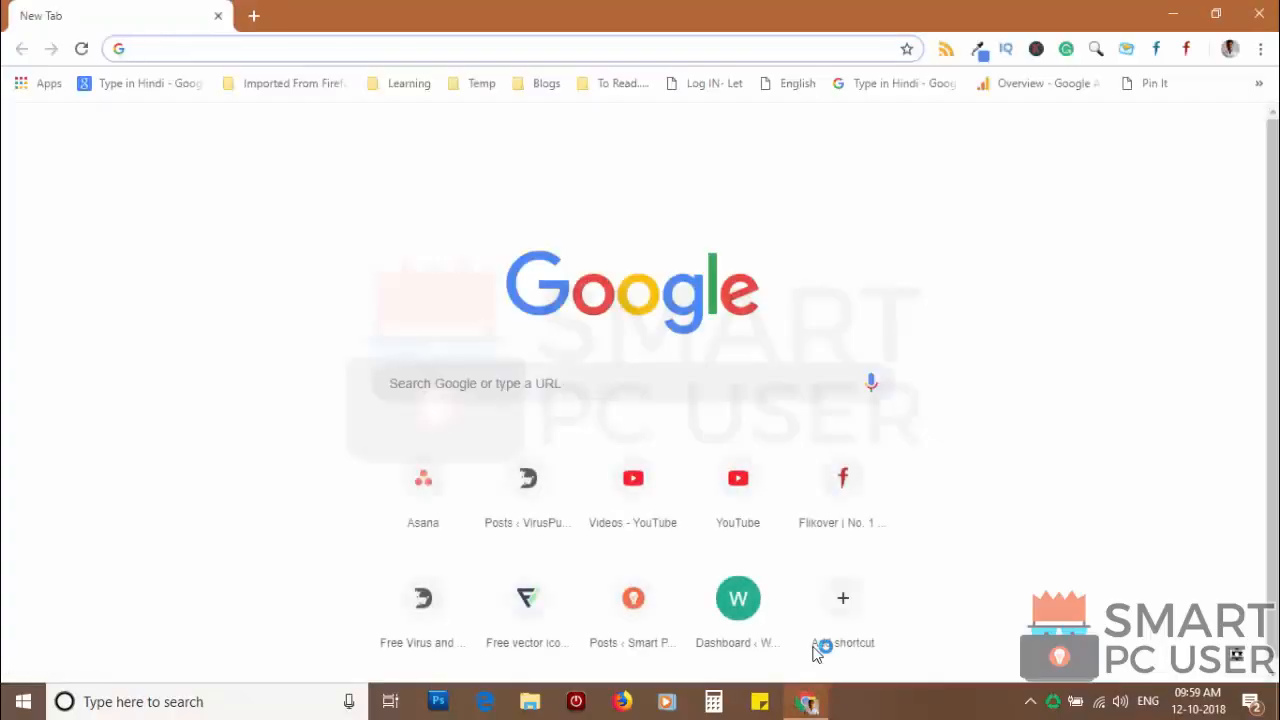
{"action": "left_click", "coordinate": [1260, 48]}
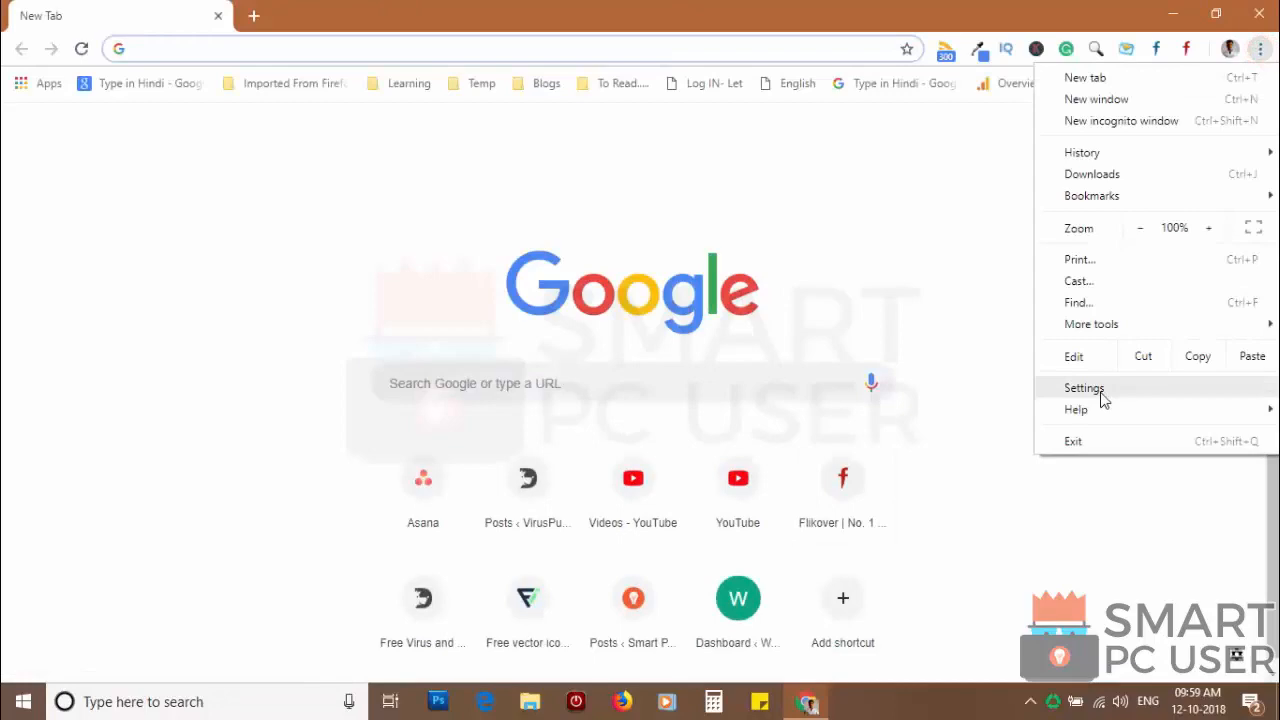
{"action": "left_click", "coordinate": [1084, 388]}
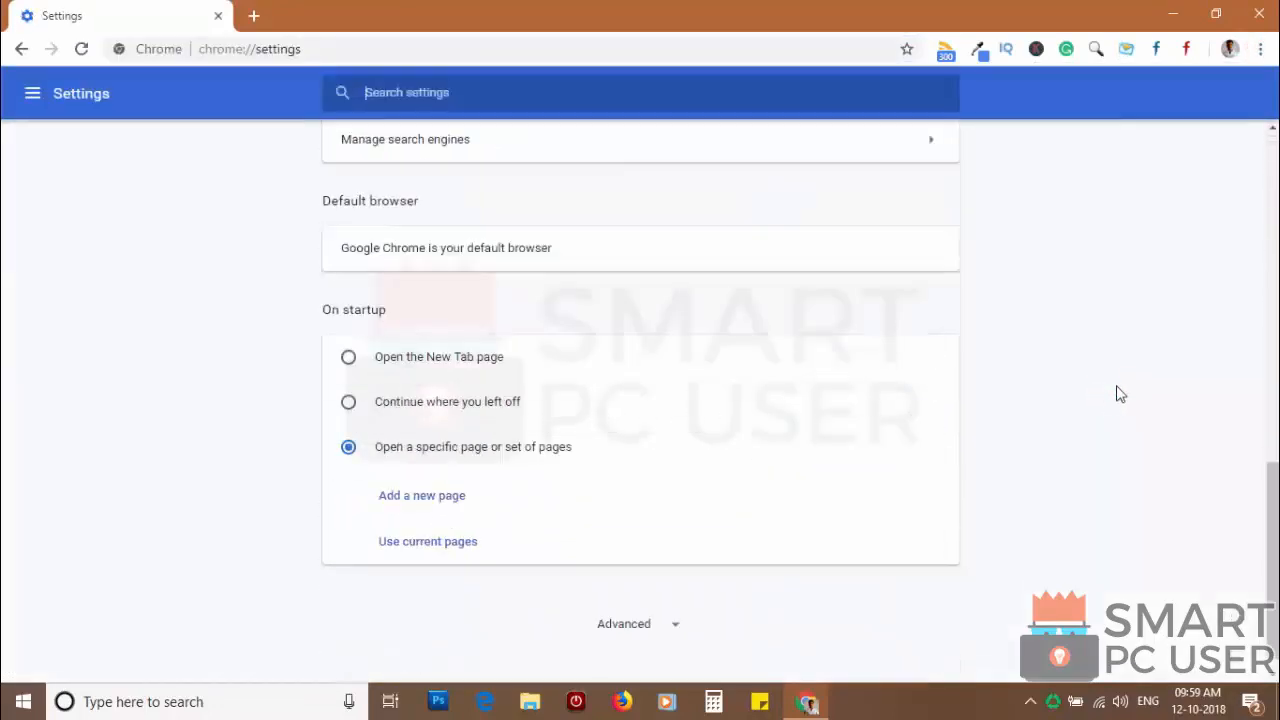
{"action": "scroll", "scroll_direction": "down", "scroll_amount": 3}
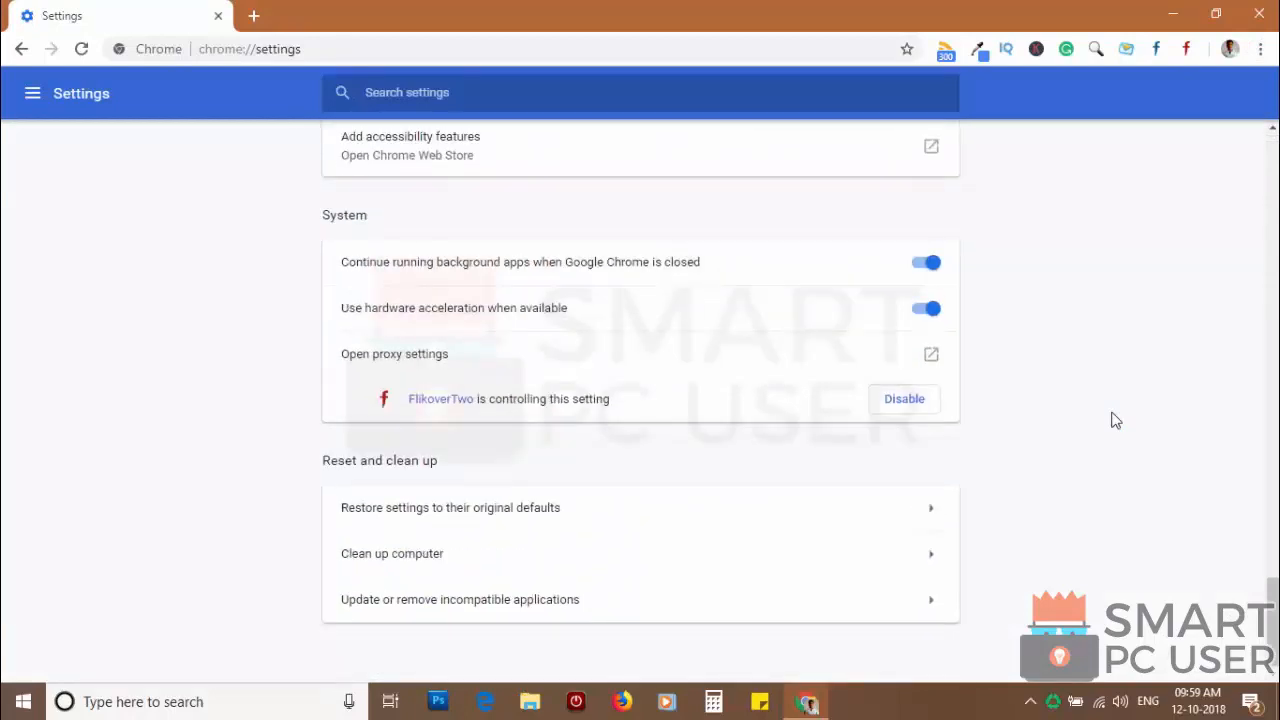
{"action": "left_click", "coordinate": [450, 508]}
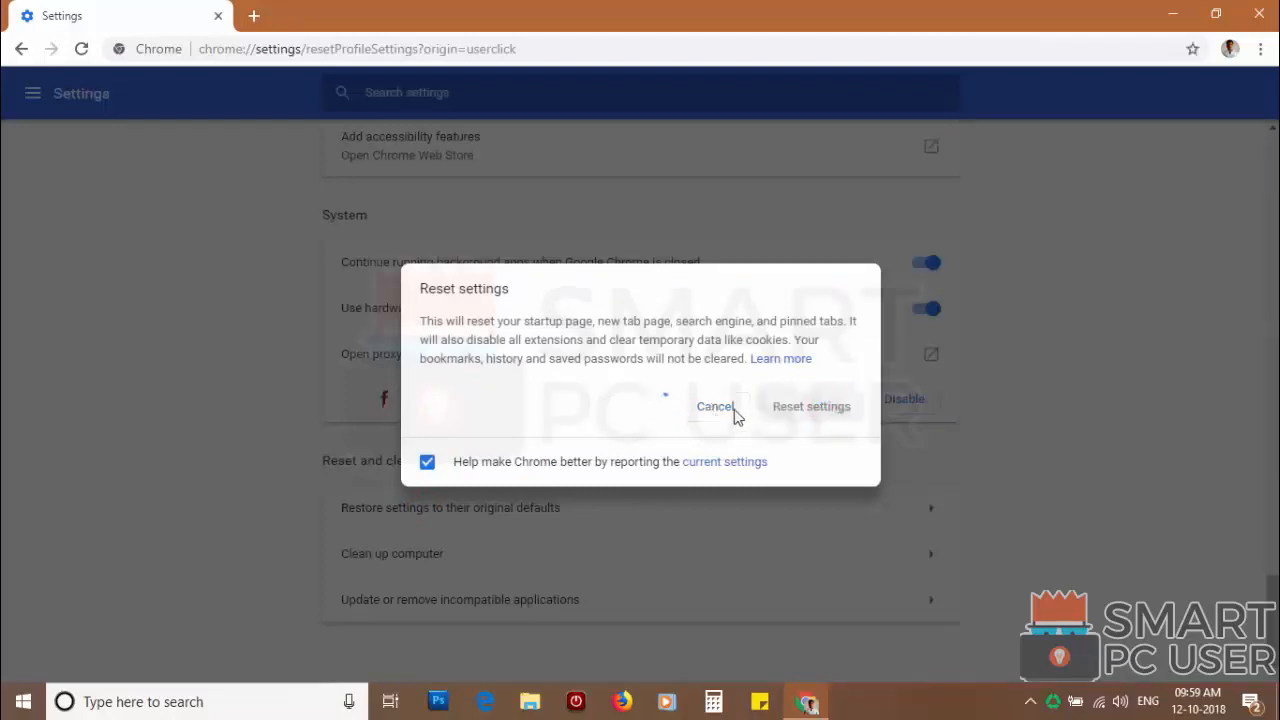
{"action": "left_click", "coordinate": [812, 406]}
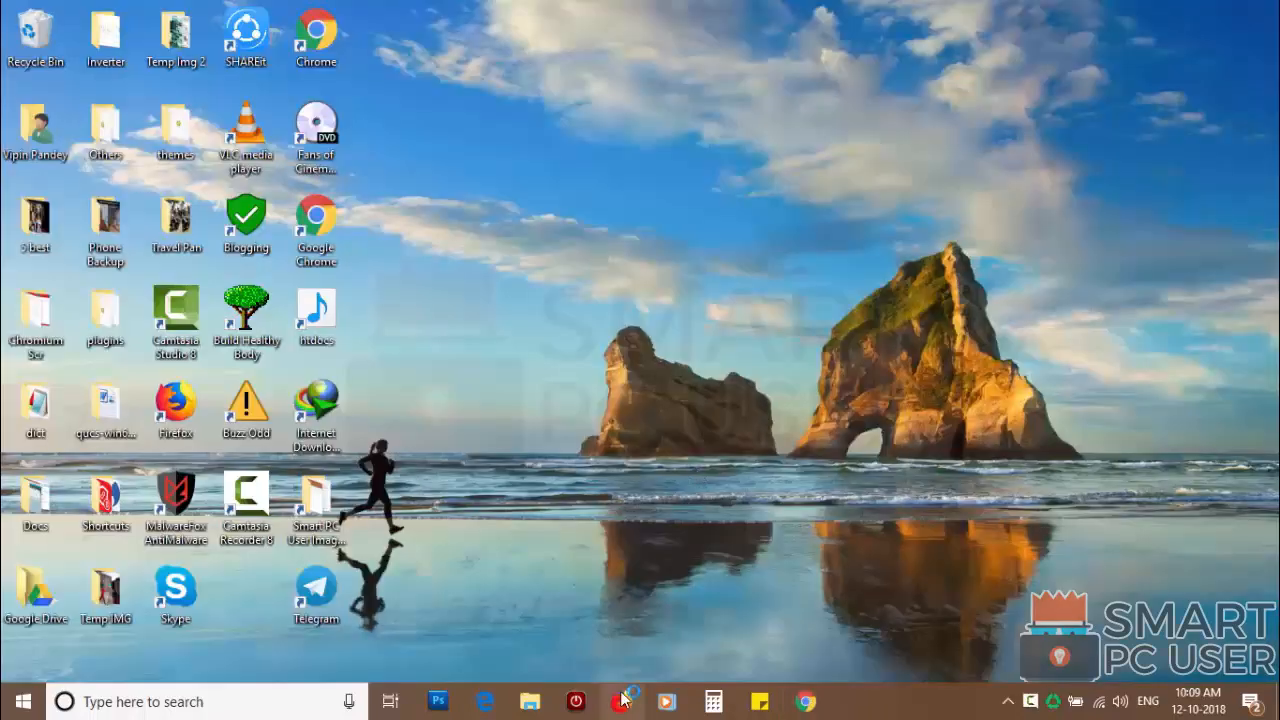
- Remove all websites, including zippnewsupdate.info and lukcontentdelivery.info, from Firefox notification permissions and save
{"action": "left_click", "coordinate": [622, 700]}
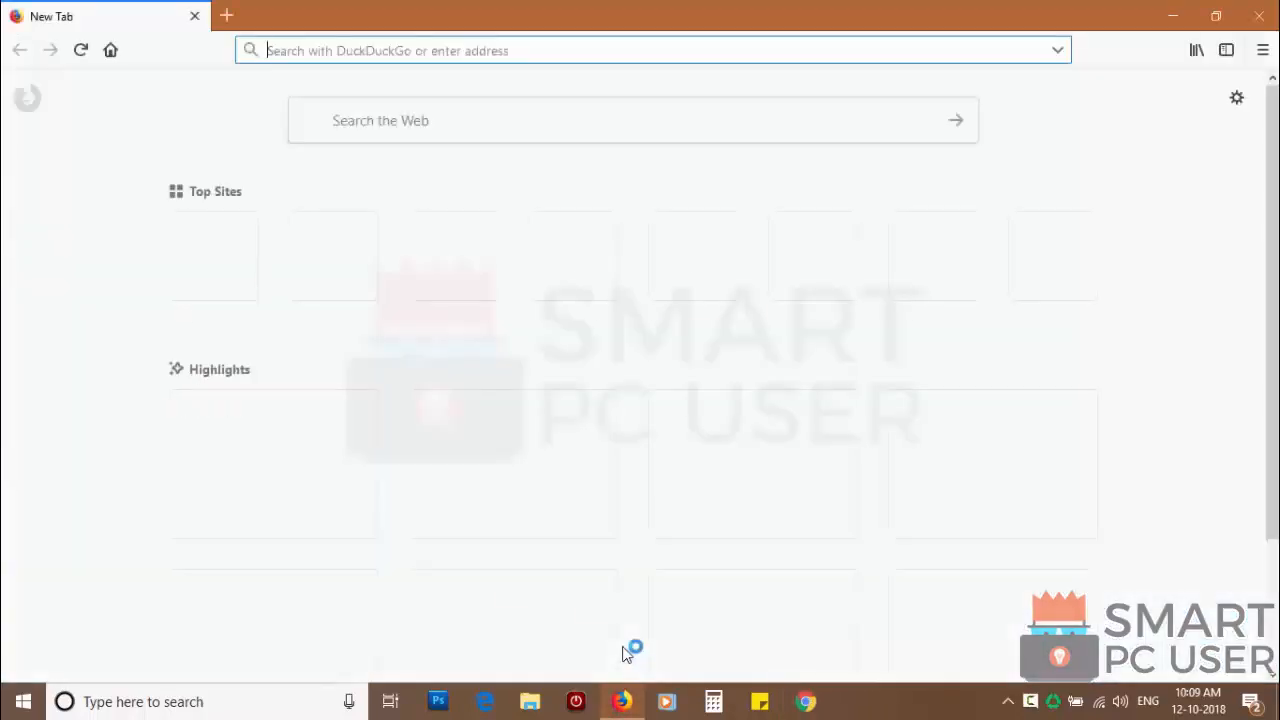
{"action": "left_click", "coordinate": [1264, 50]}
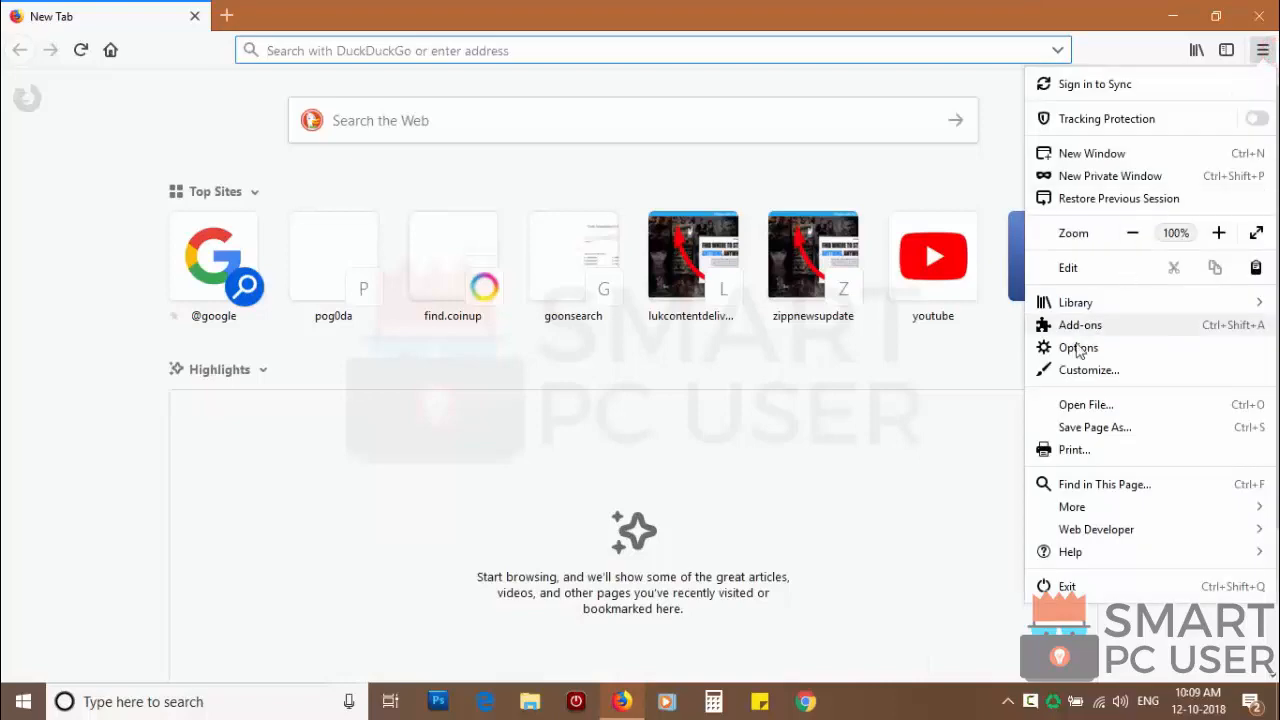
{"action": "left_click", "coordinate": [1078, 348]}
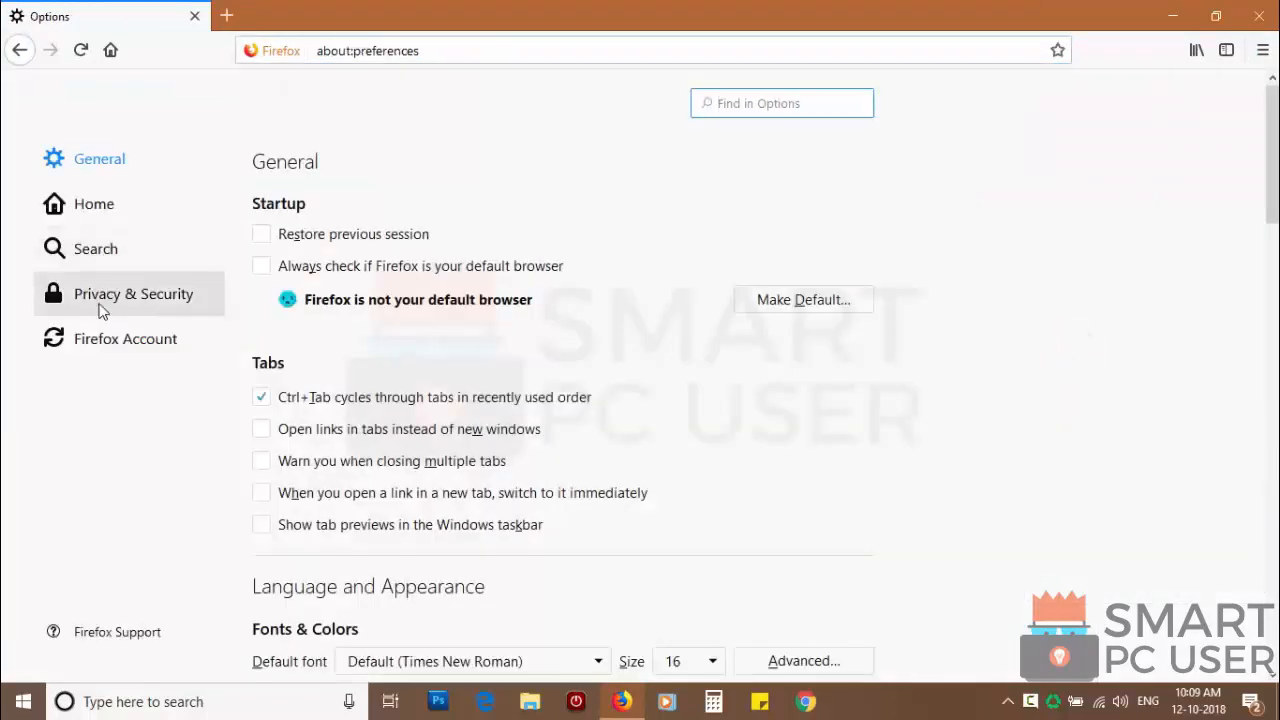
{"action": "left_click", "coordinate": [132, 292]}
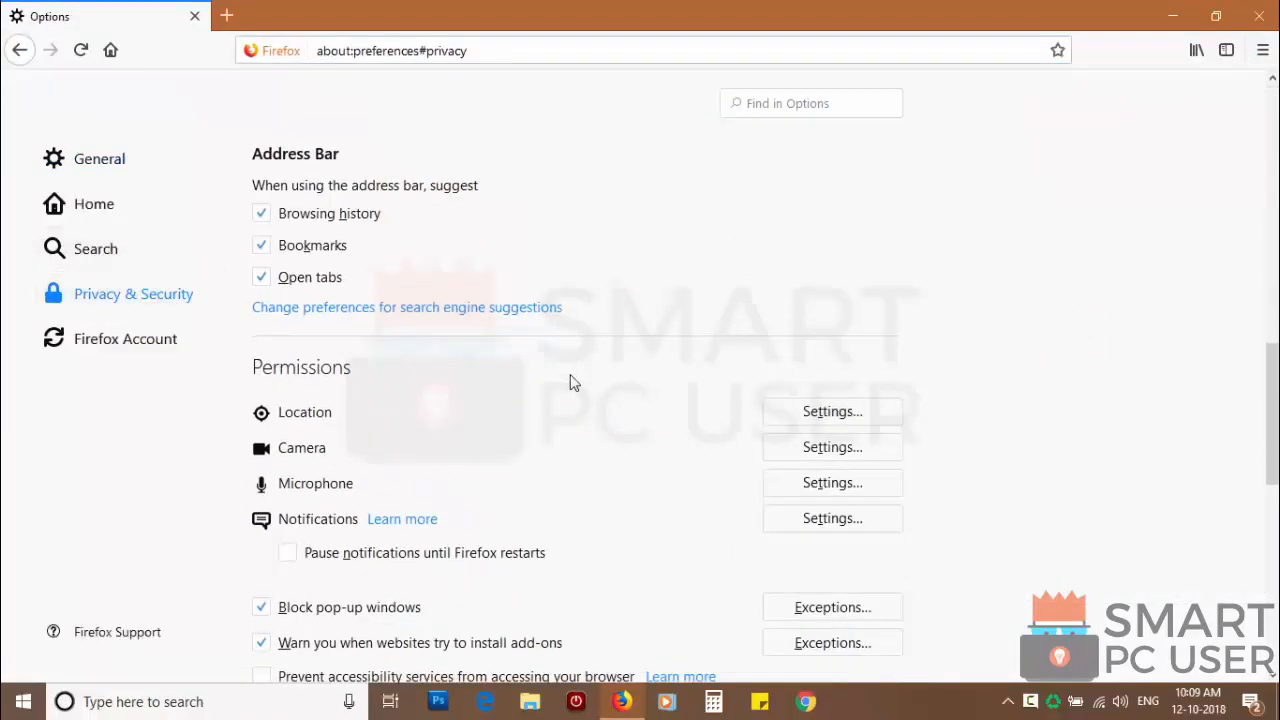
{"action": "scroll", "scroll_direction": "down", "scroll_amount": 3}
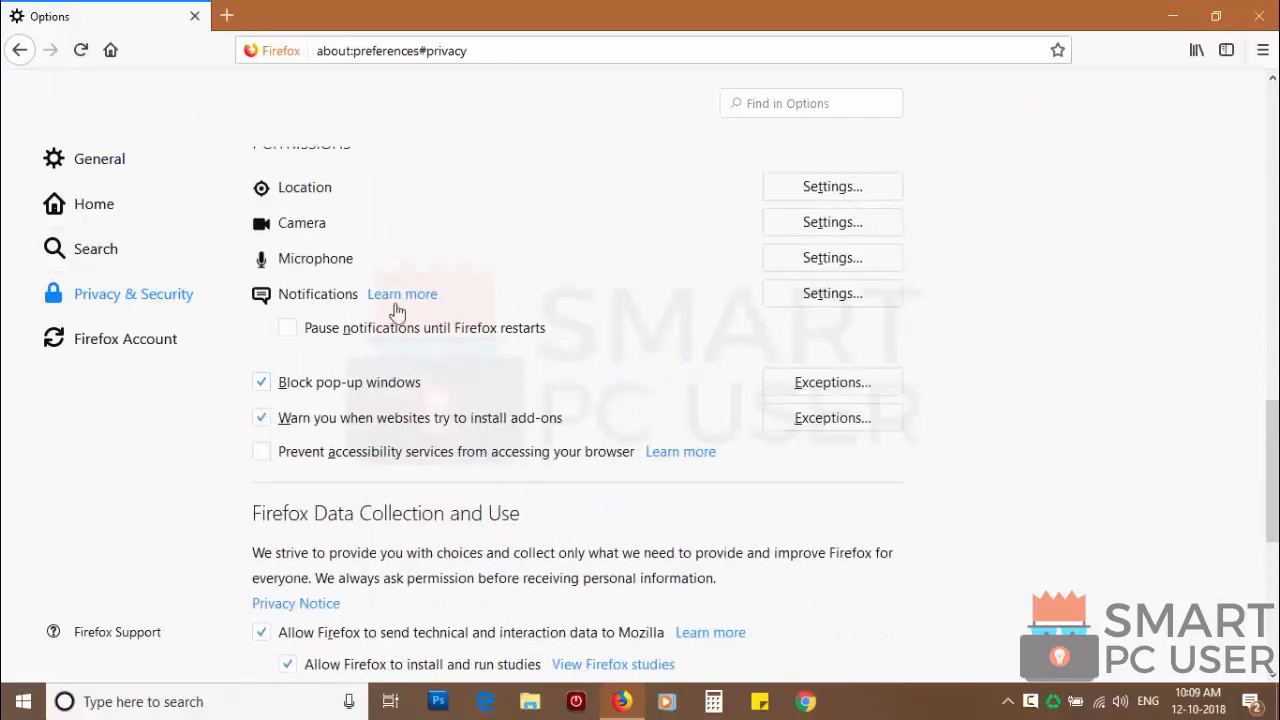
{"action": "left_click", "coordinate": [832, 292]}
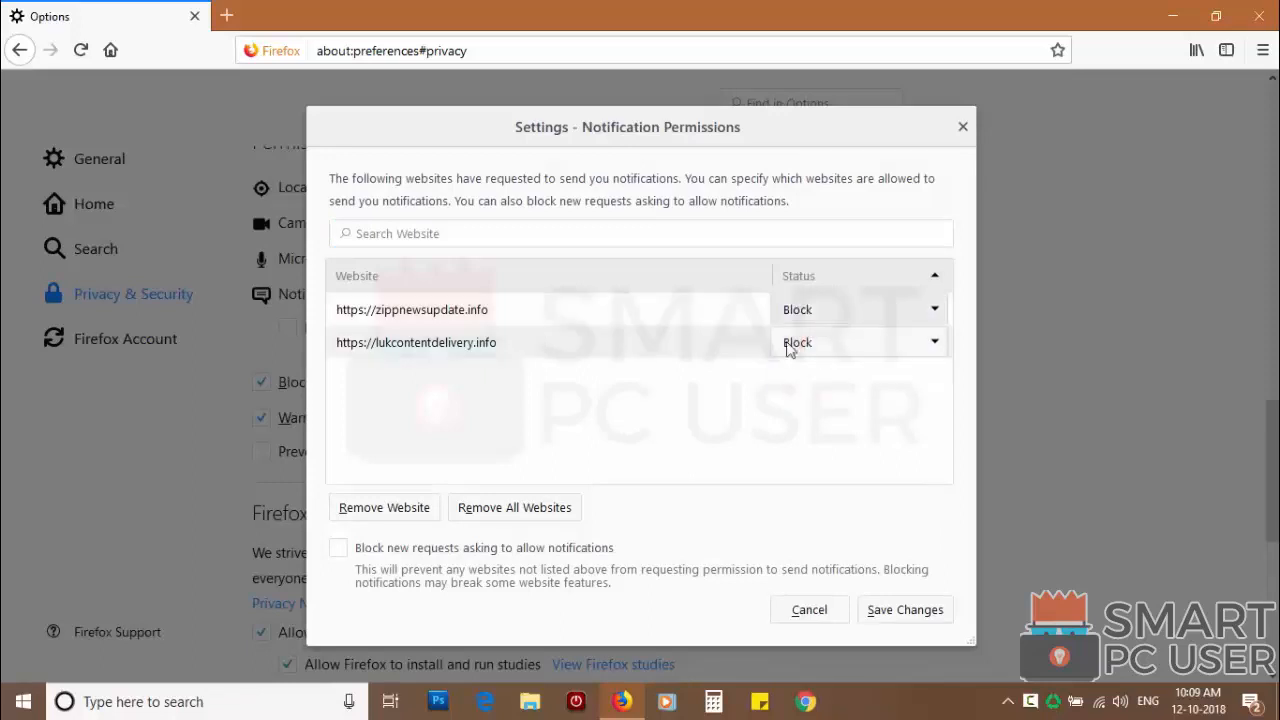
{"action": "left_click", "coordinate": [514, 508]}
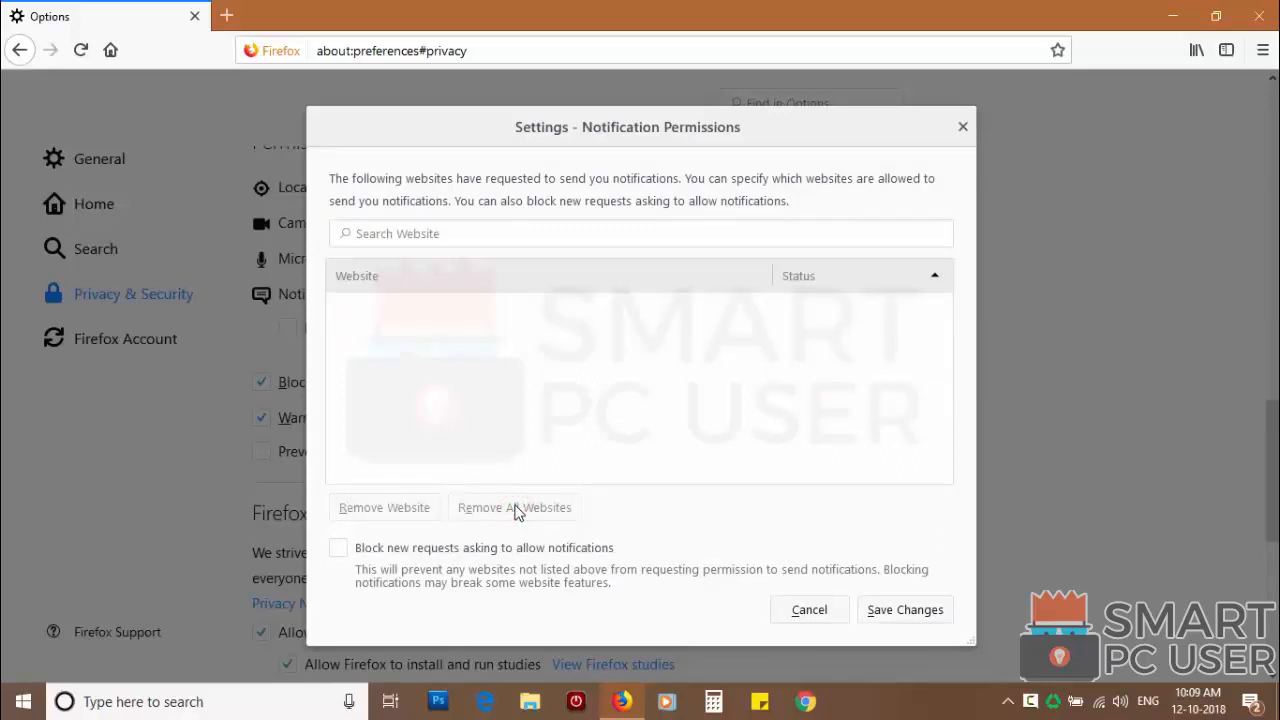
{"action": "left_click", "coordinate": [808, 608]}
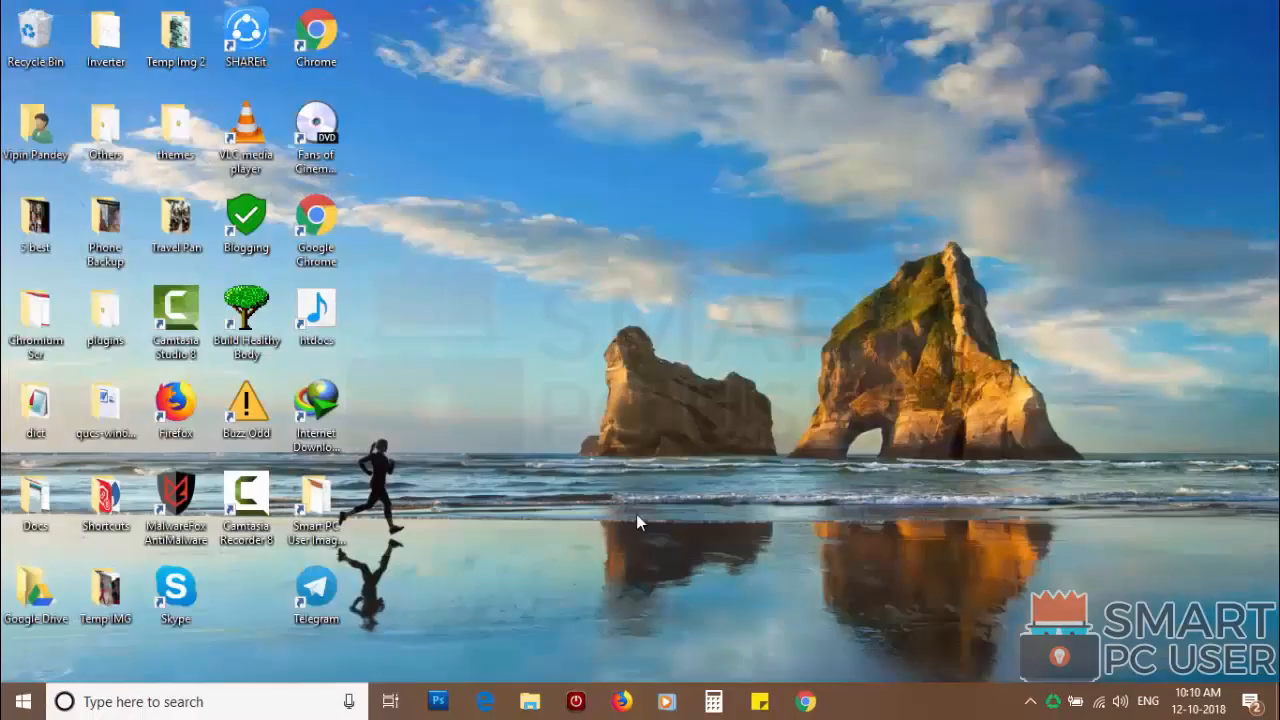
- Refresh Firefox to its defaults from the Troubleshooting Information page and confirm
{"action": "left_click", "coordinate": [622, 700]}
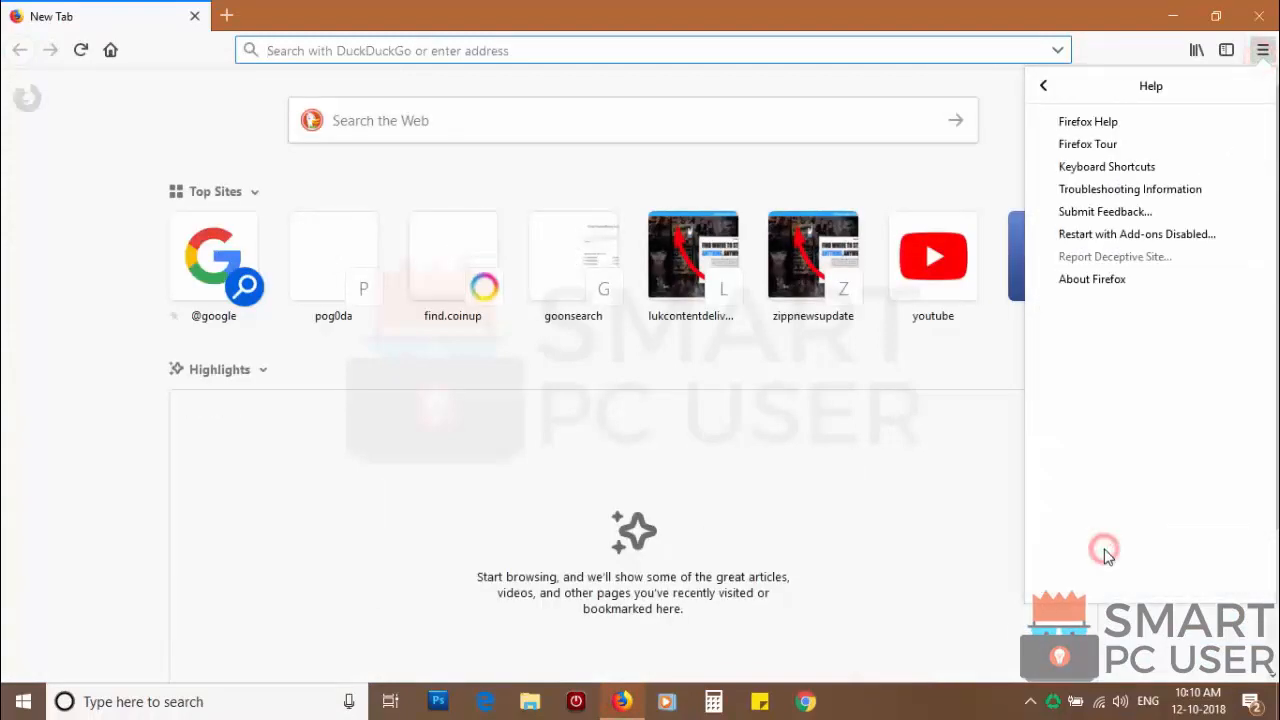
{"action": "left_click", "coordinate": [1130, 188]}
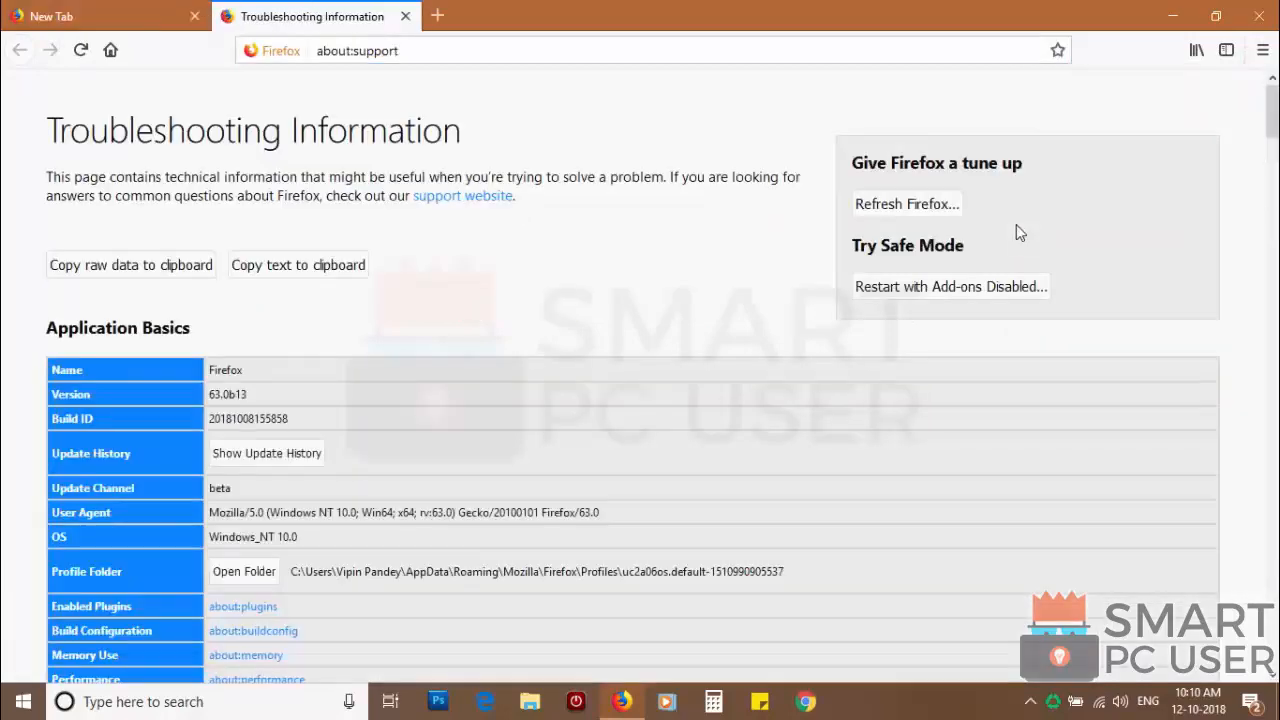
{"action": "left_click", "coordinate": [904, 204]}
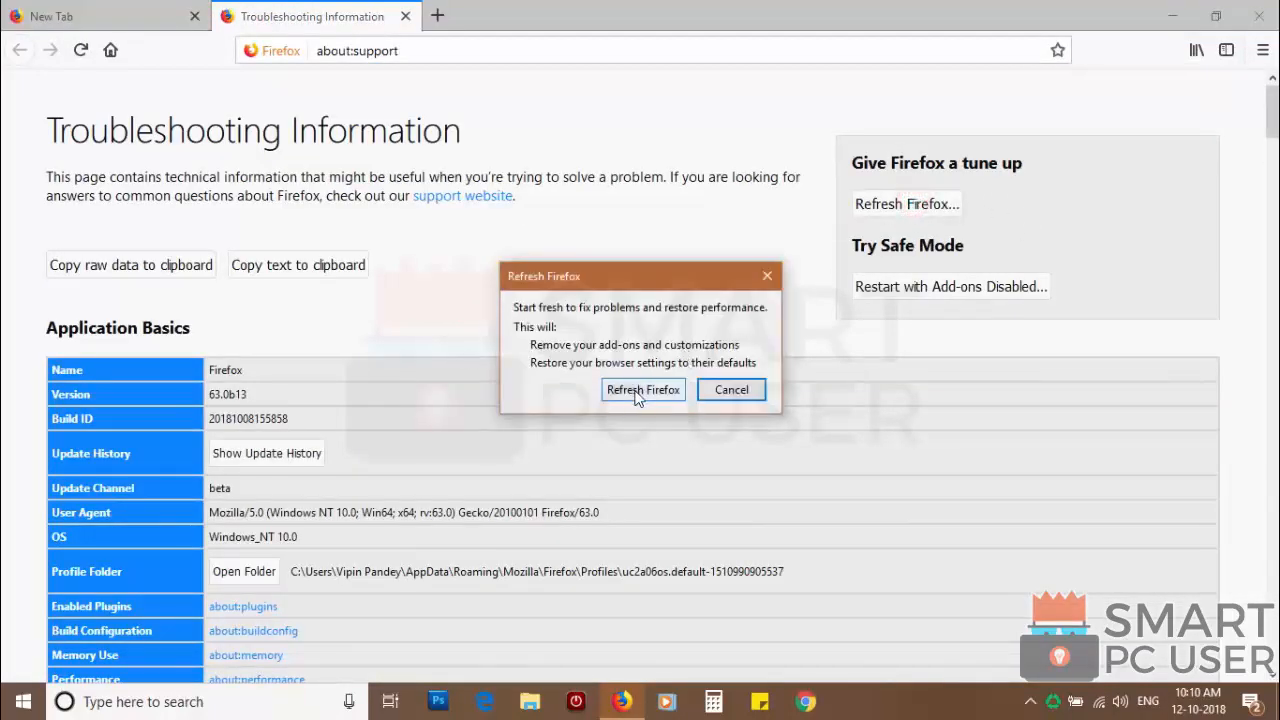
{"action": "left_click", "coordinate": [642, 388]}
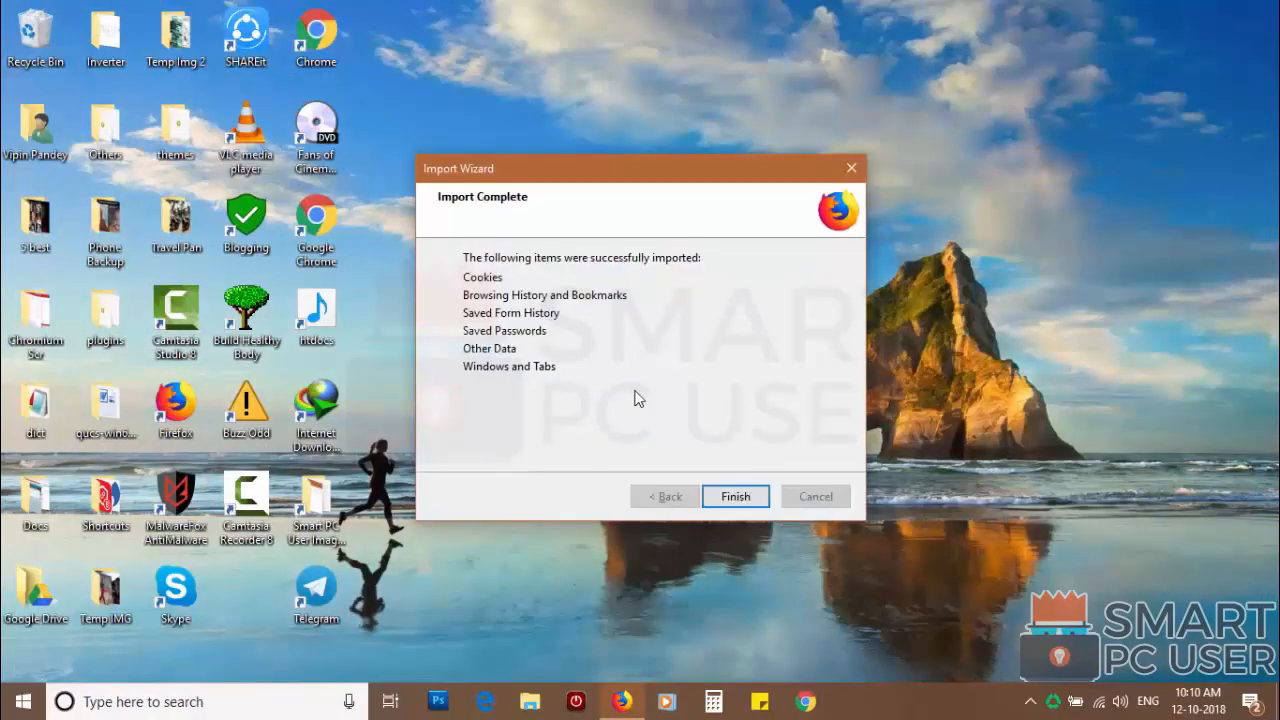
- Finish the import wizard and choose to restore only selected tabs on the Success page
{"action": "left_click", "coordinate": [736, 496]}
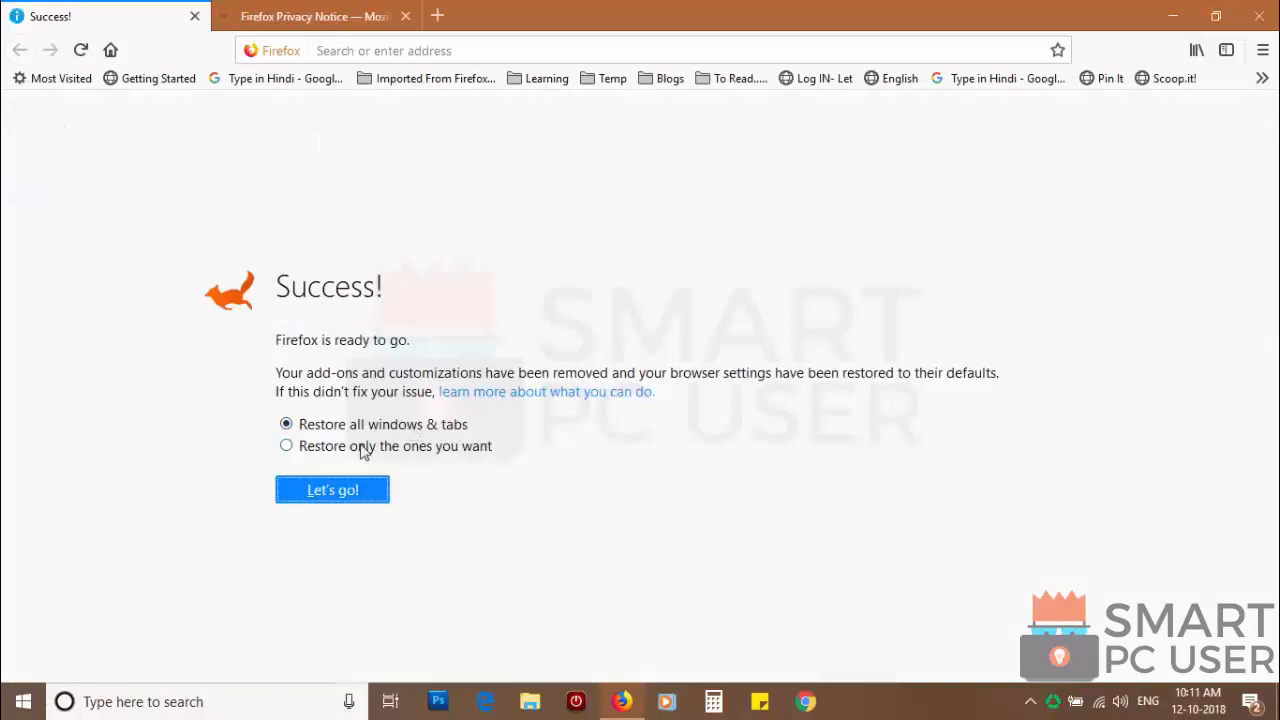
{"action": "left_click", "coordinate": [286, 446]}
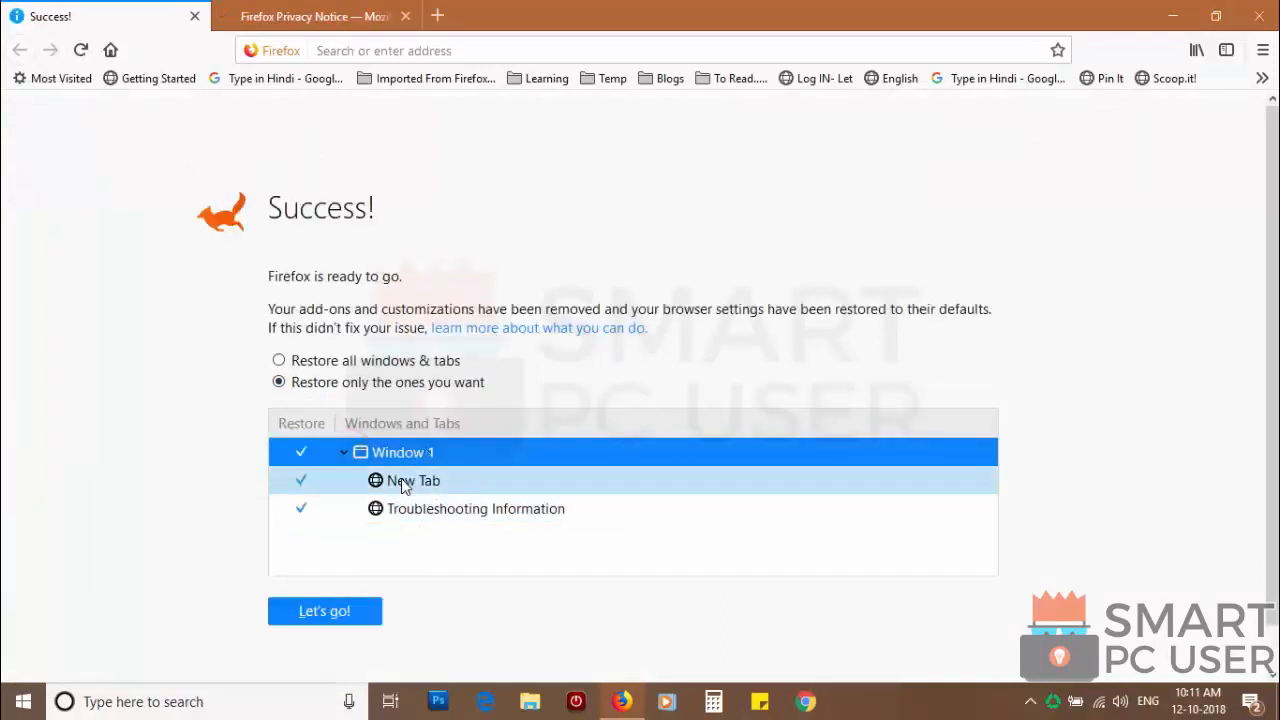
{"action": "left_click", "coordinate": [324, 612]}
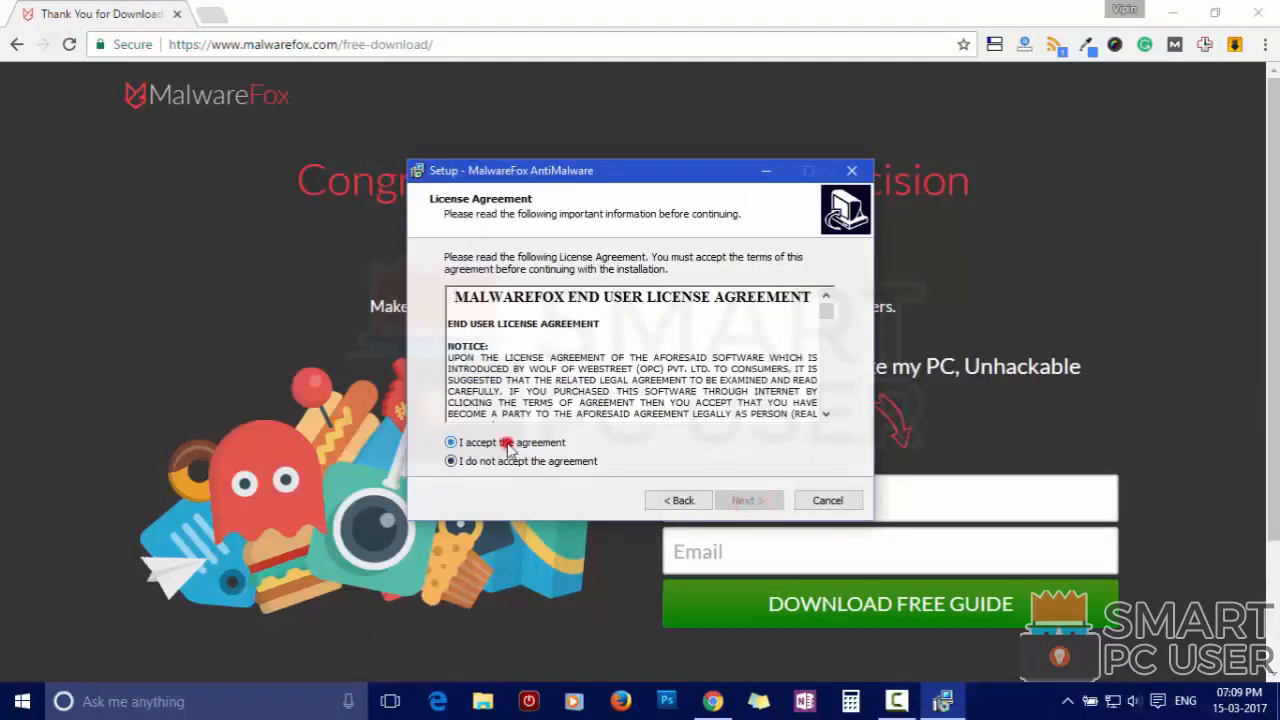
- Install MalwareFox with the license accepted and default folder, then update to version 2.72.2.176
{"action": "left_click", "coordinate": [748, 500]}
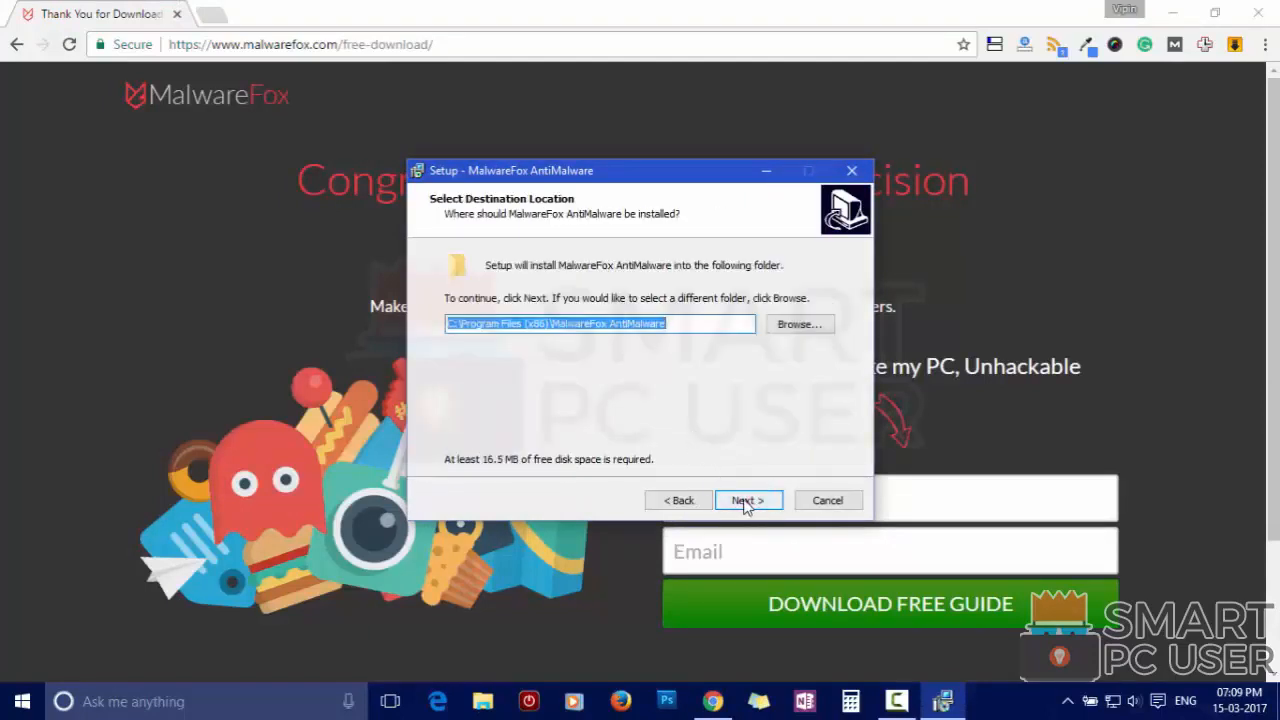
{"action": "left_click", "coordinate": [746, 500]}
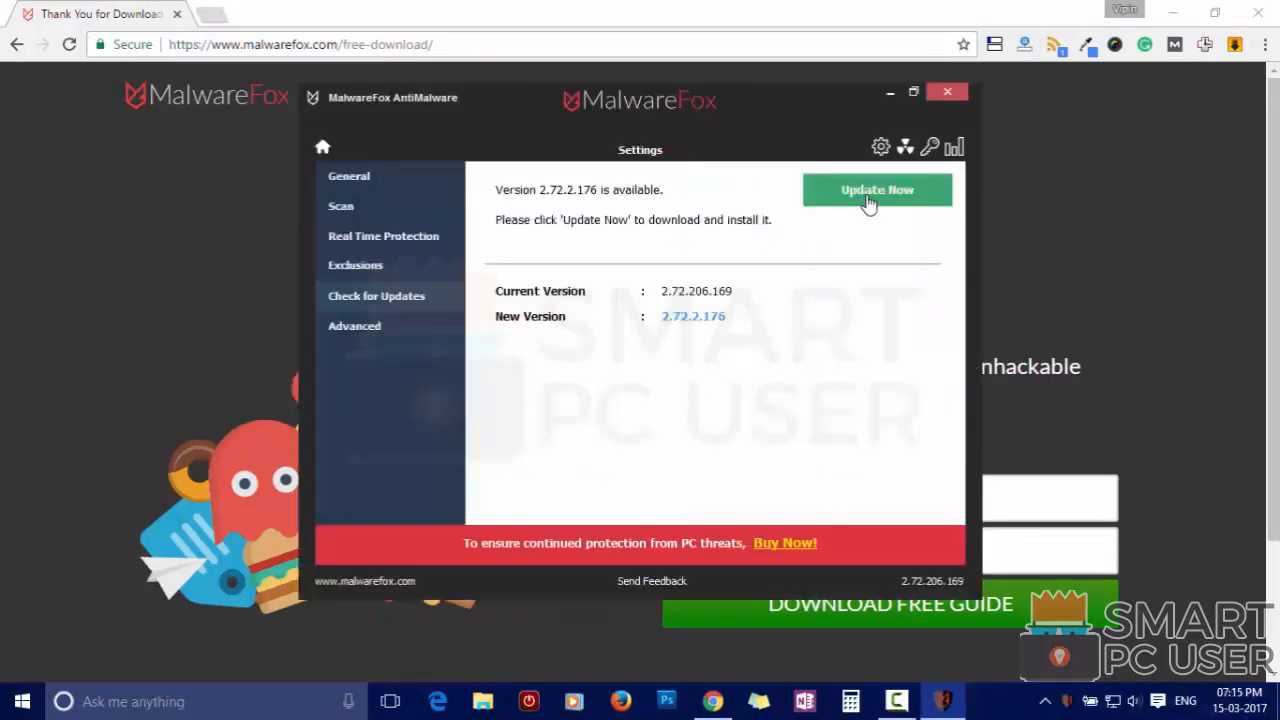
{"action": "left_click", "coordinate": [876, 188]}
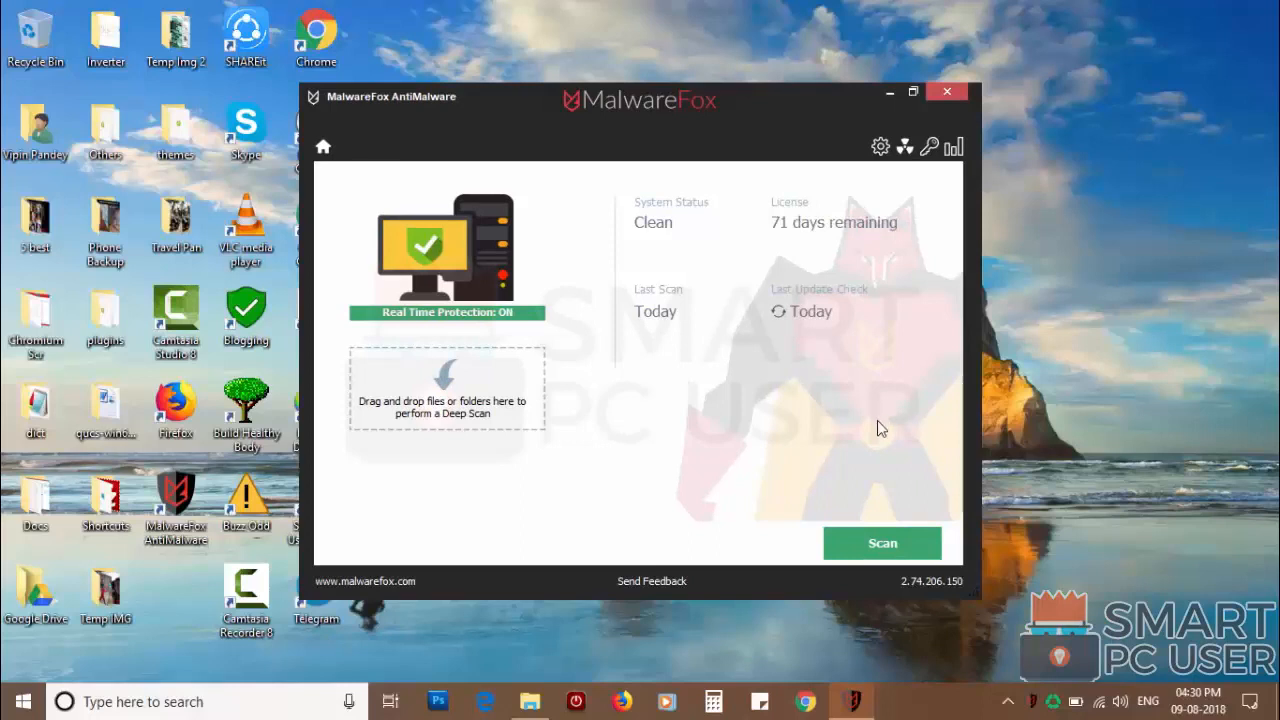
- Run a MalwareFox system scan and clean the 4 detected harmful browser settings
{"action": "left_click", "coordinate": [882, 544]}
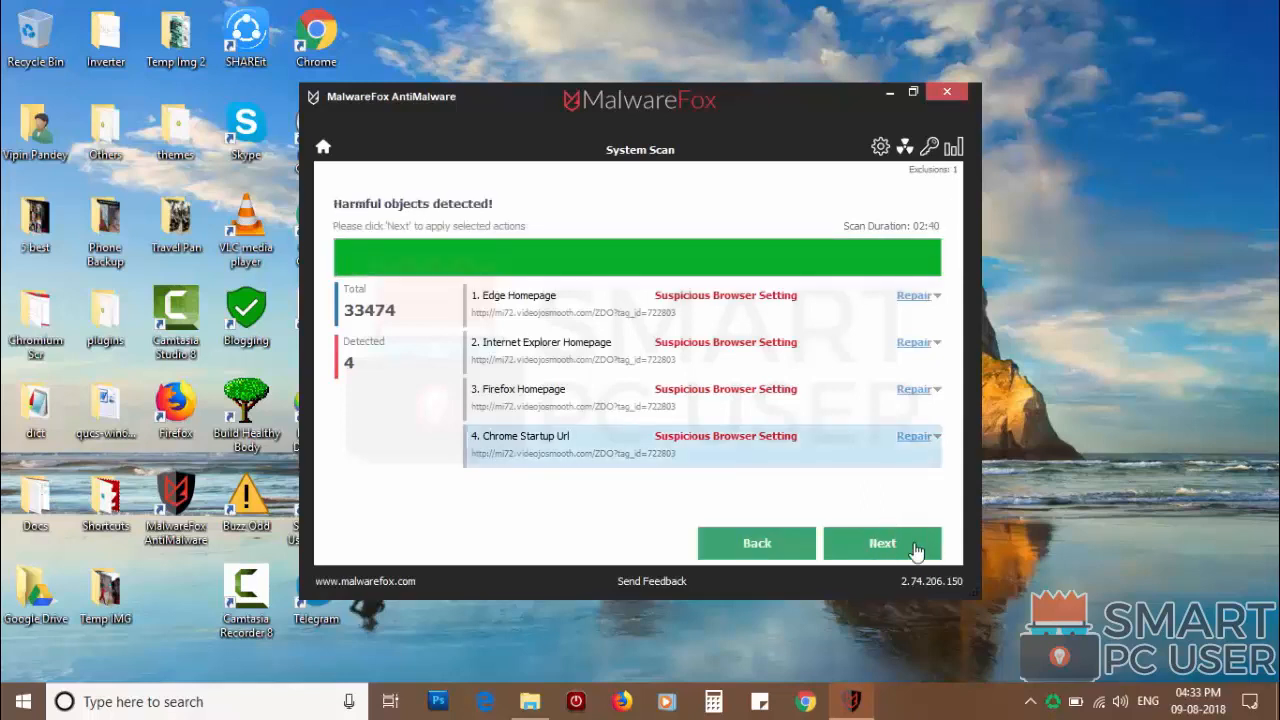
{"action": "left_click", "coordinate": [882, 544]}
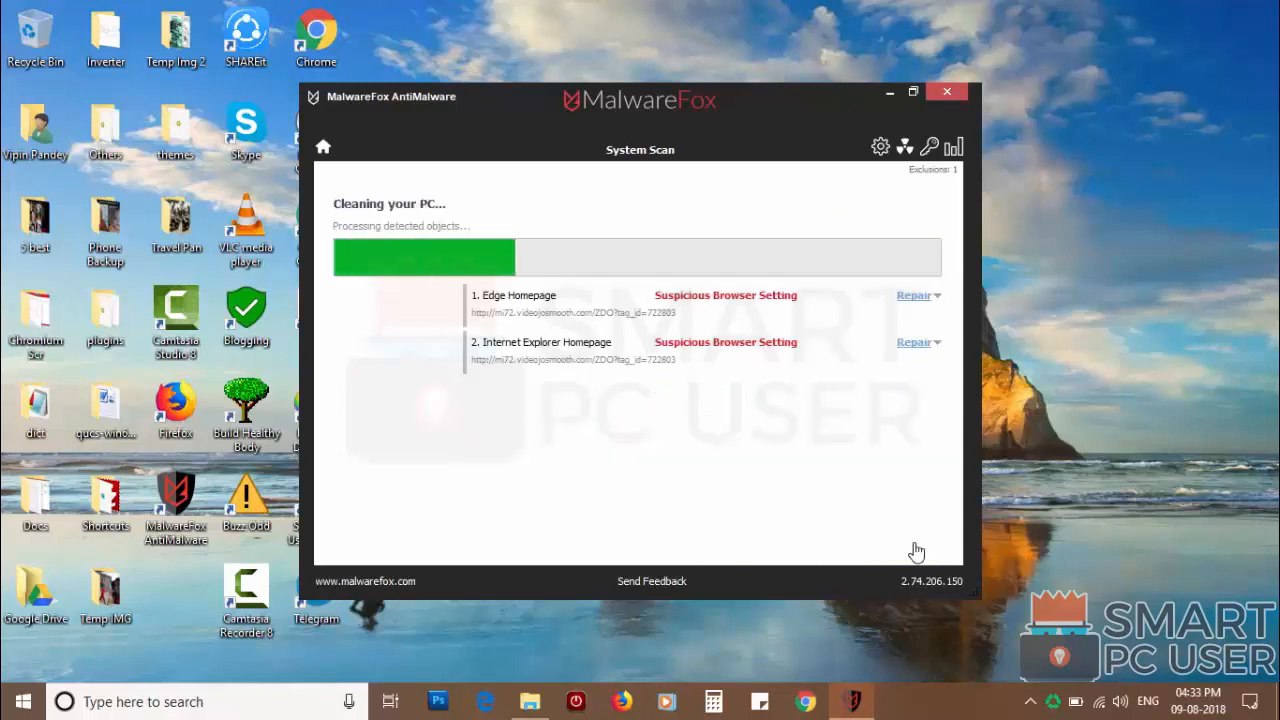